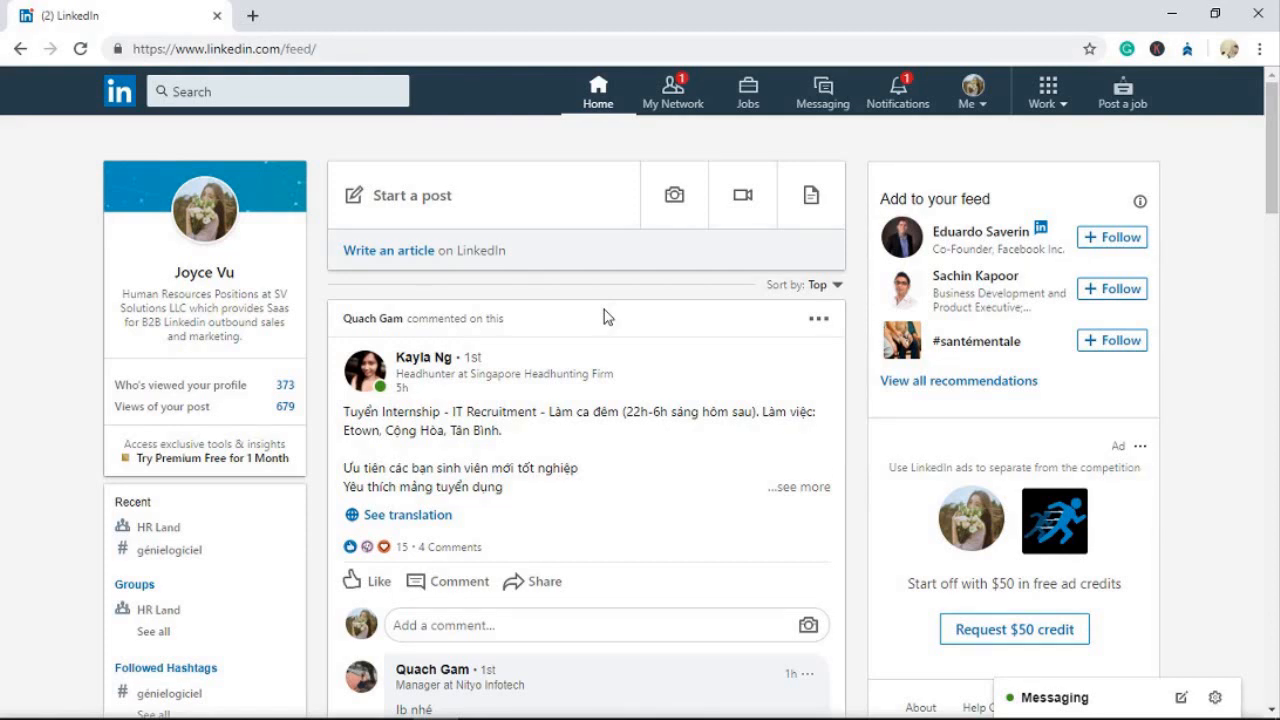
{"action": "mouse_move", "coordinate": [546, 396]}
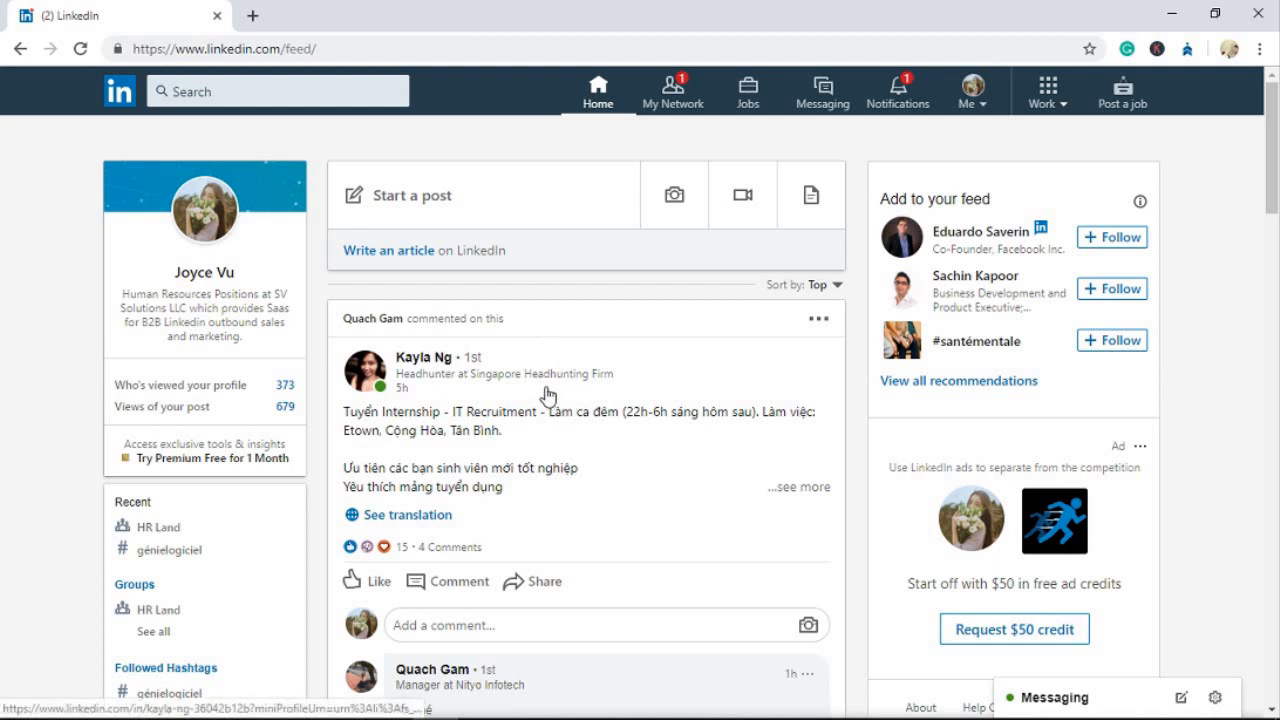
{"action": "mouse_move", "coordinate": [582, 273]}
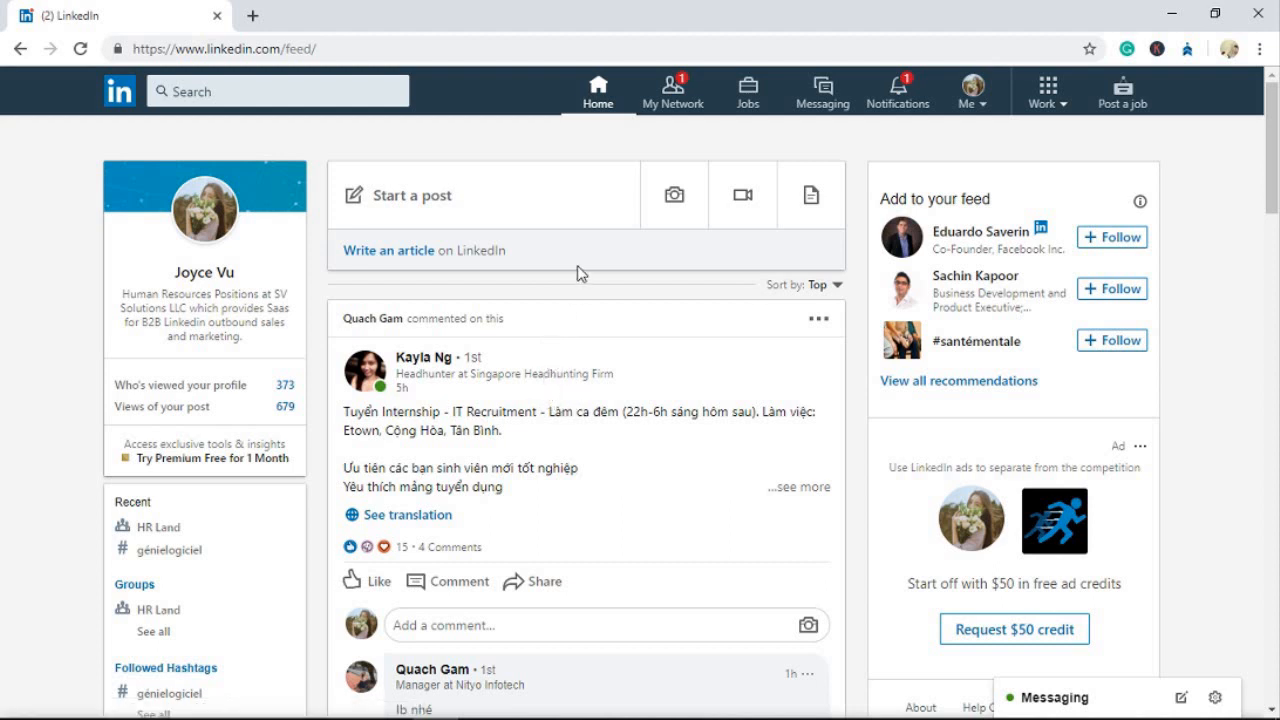
{"action": "mouse_move", "coordinate": [583, 274]}
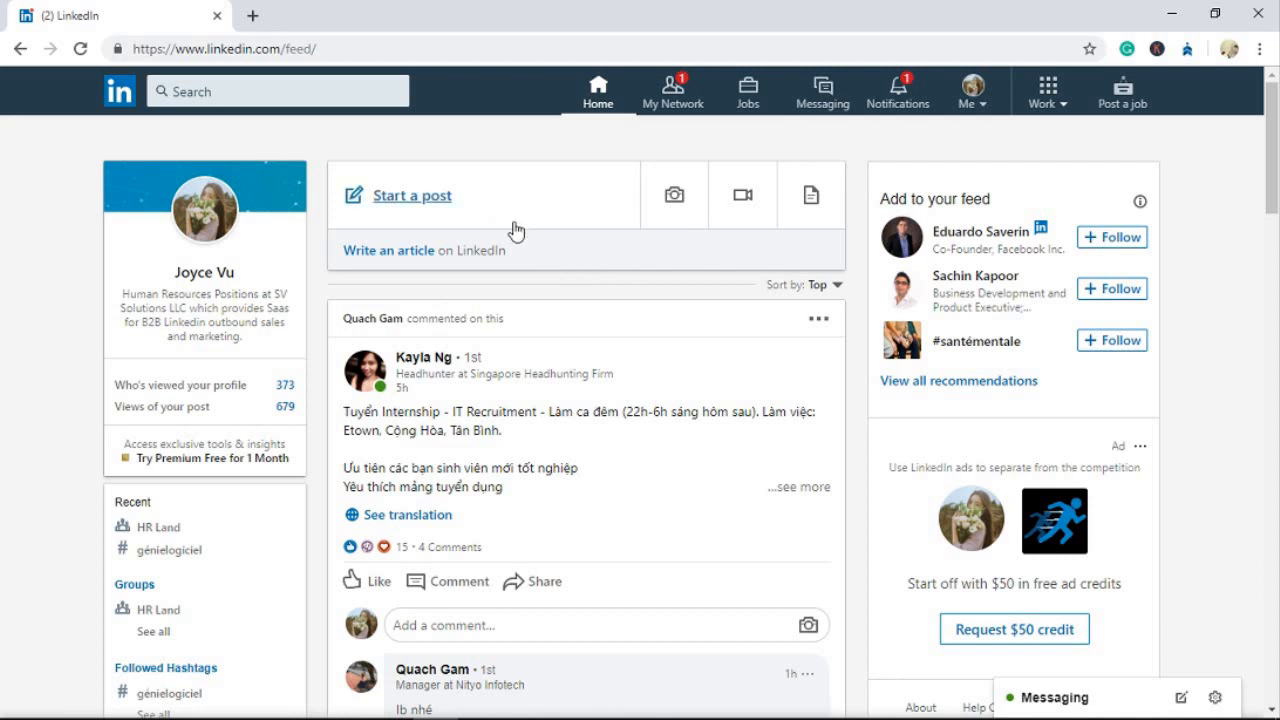
{"action": "mouse_move", "coordinate": [338, 148]}
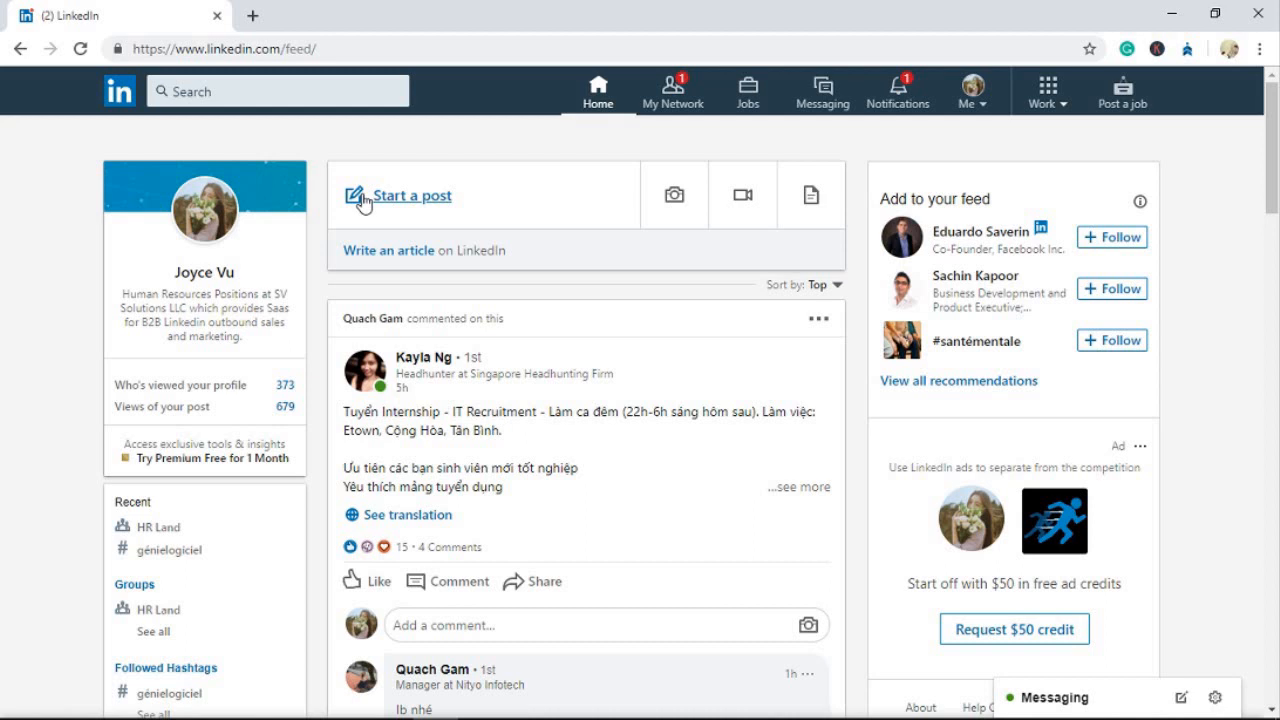
{"action": "mouse_move", "coordinate": [537, 130]}
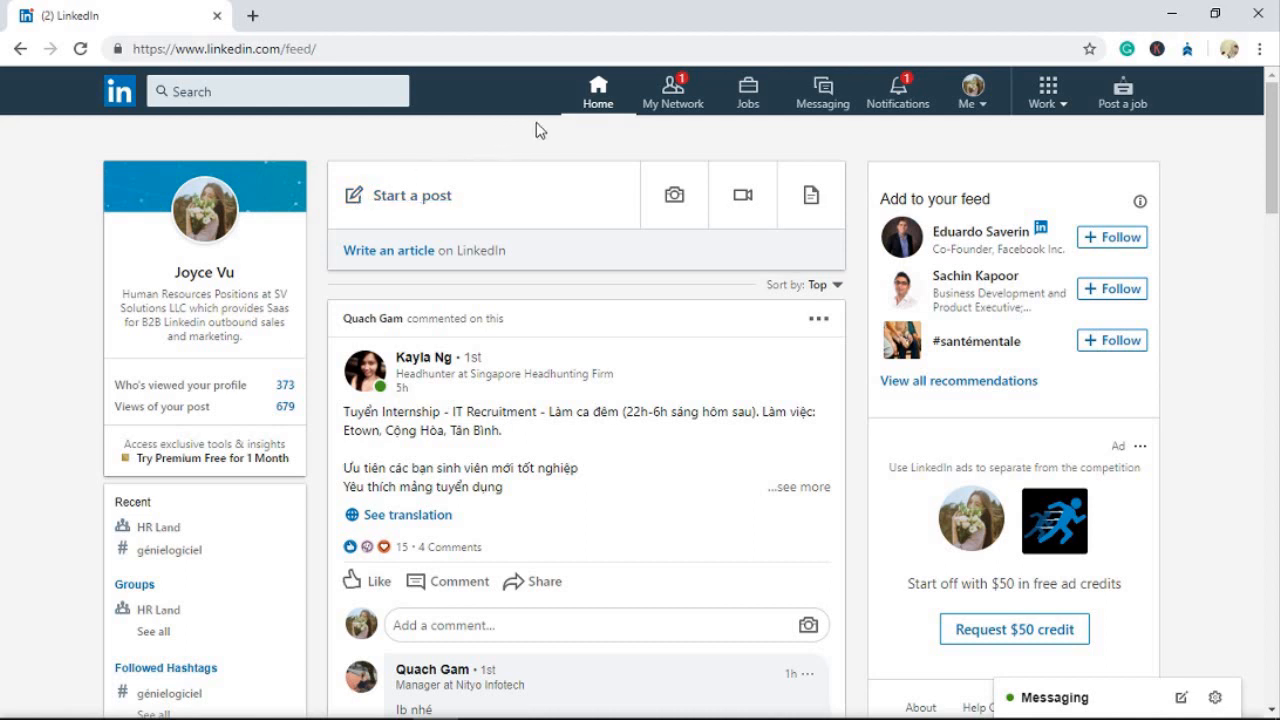
{"action": "mouse_move", "coordinate": [575, 105]}
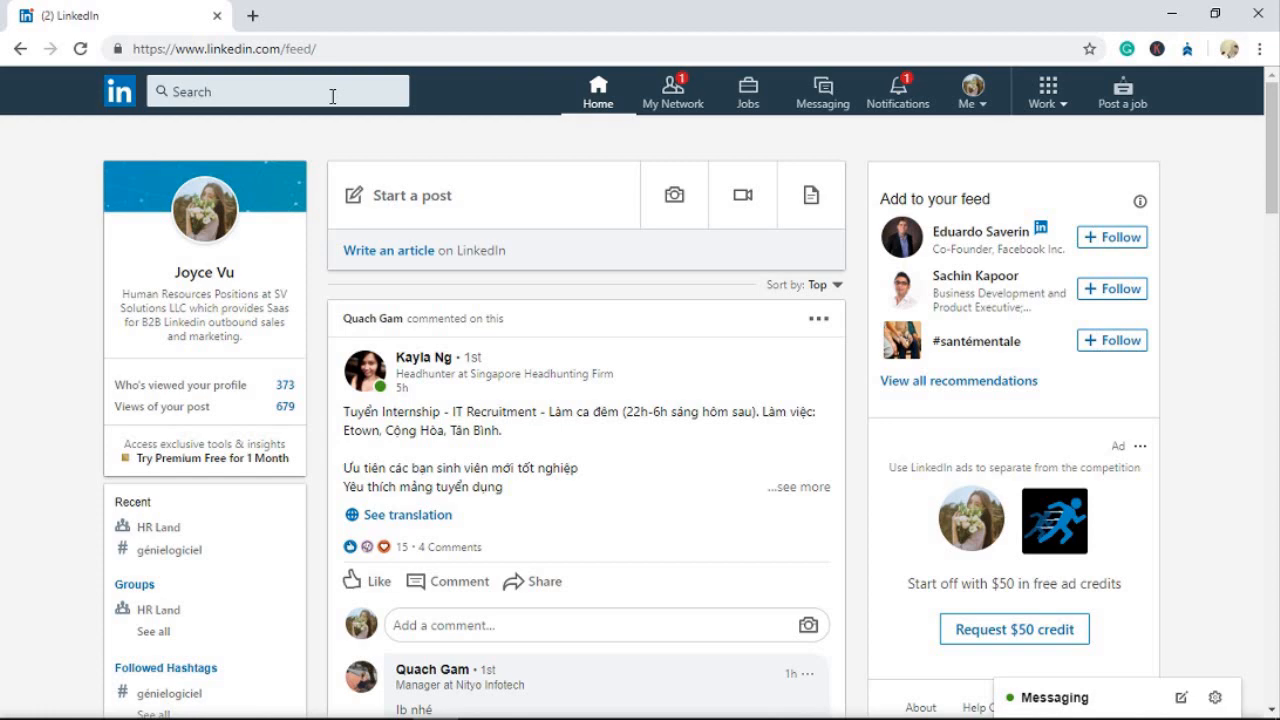
Search LinkedIn people for 'marketing manager'.
{"action": "left_click", "coordinate": [260, 91]}
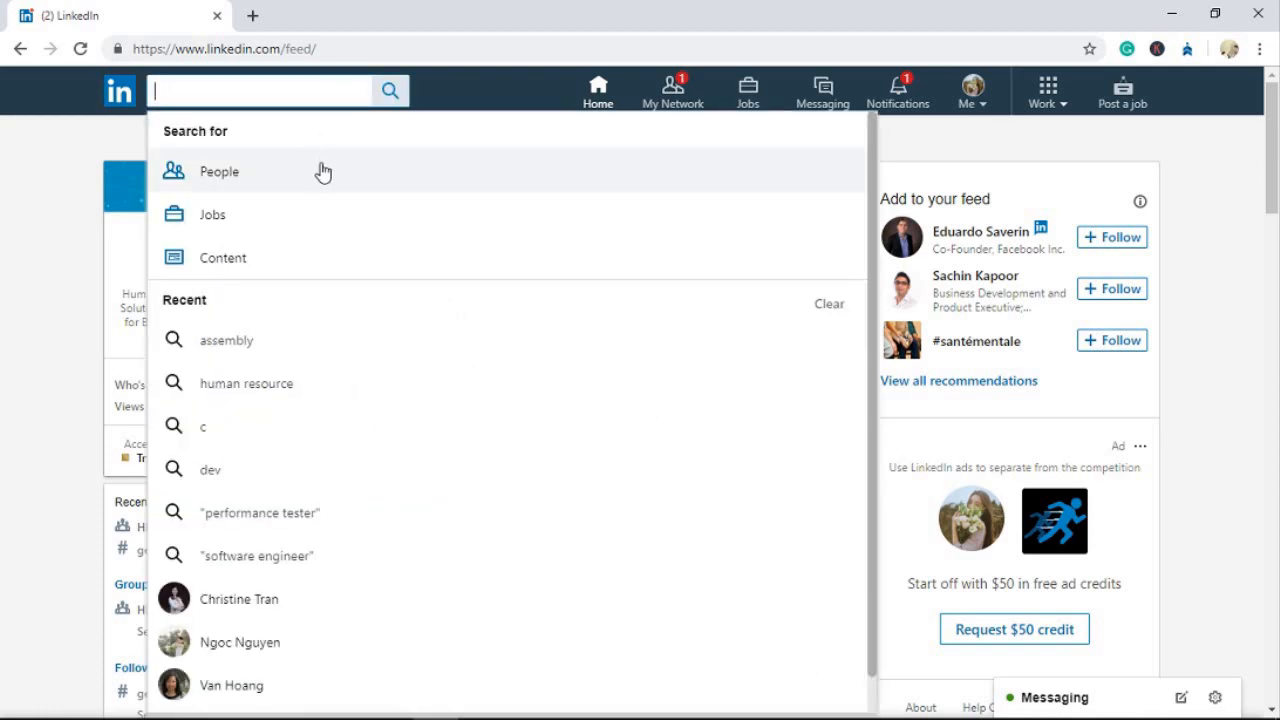
{"action": "left_click", "coordinate": [219, 171]}
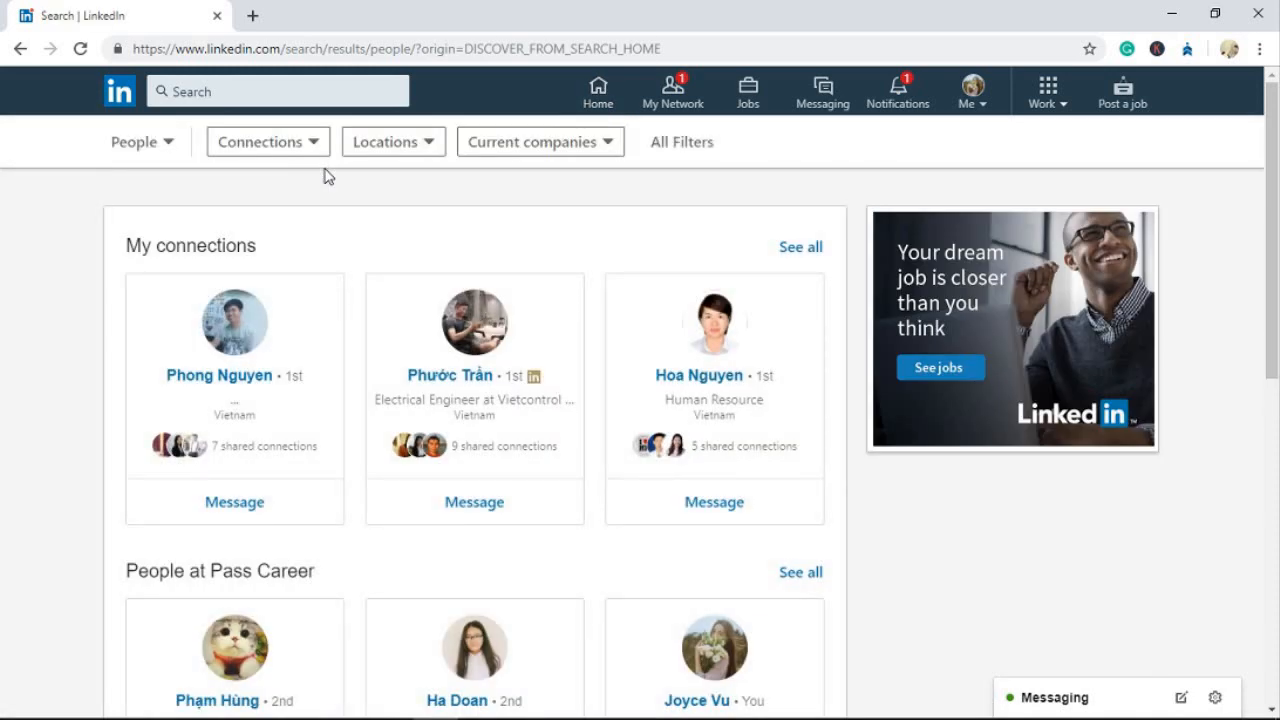
{"action": "left_click", "coordinate": [277, 91]}
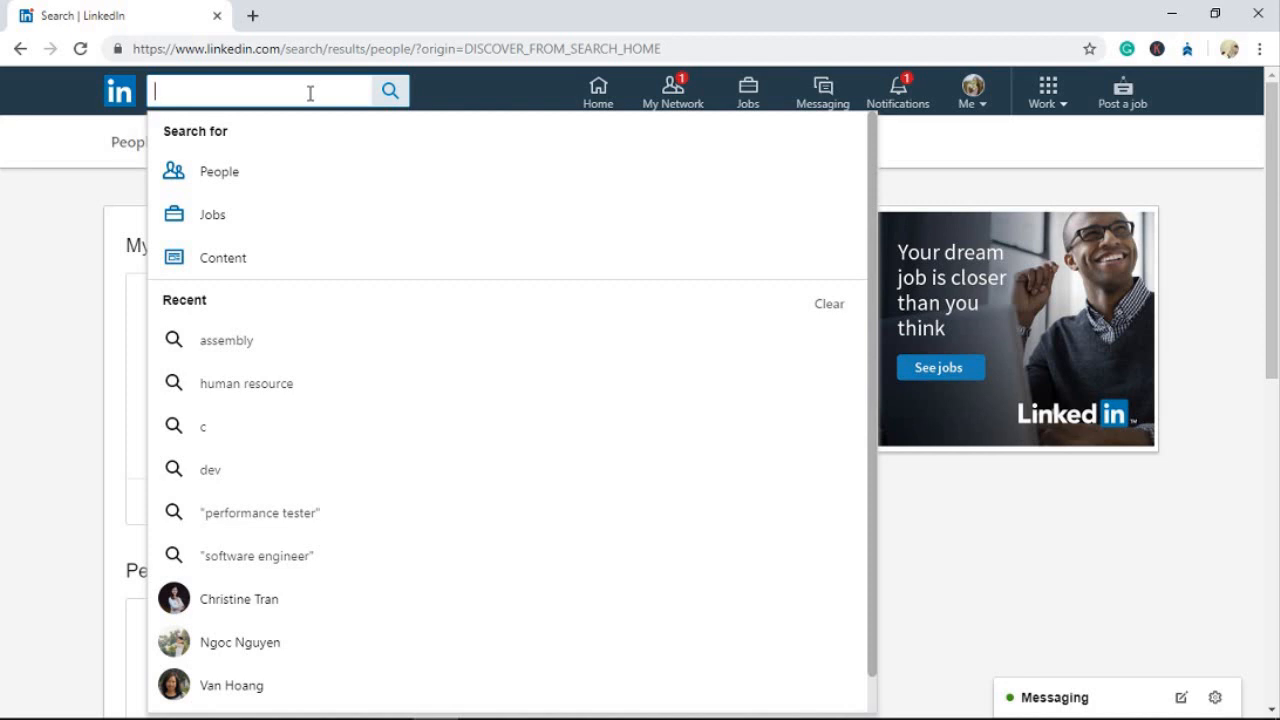
{"action": "type", "text": "marketing manager"}
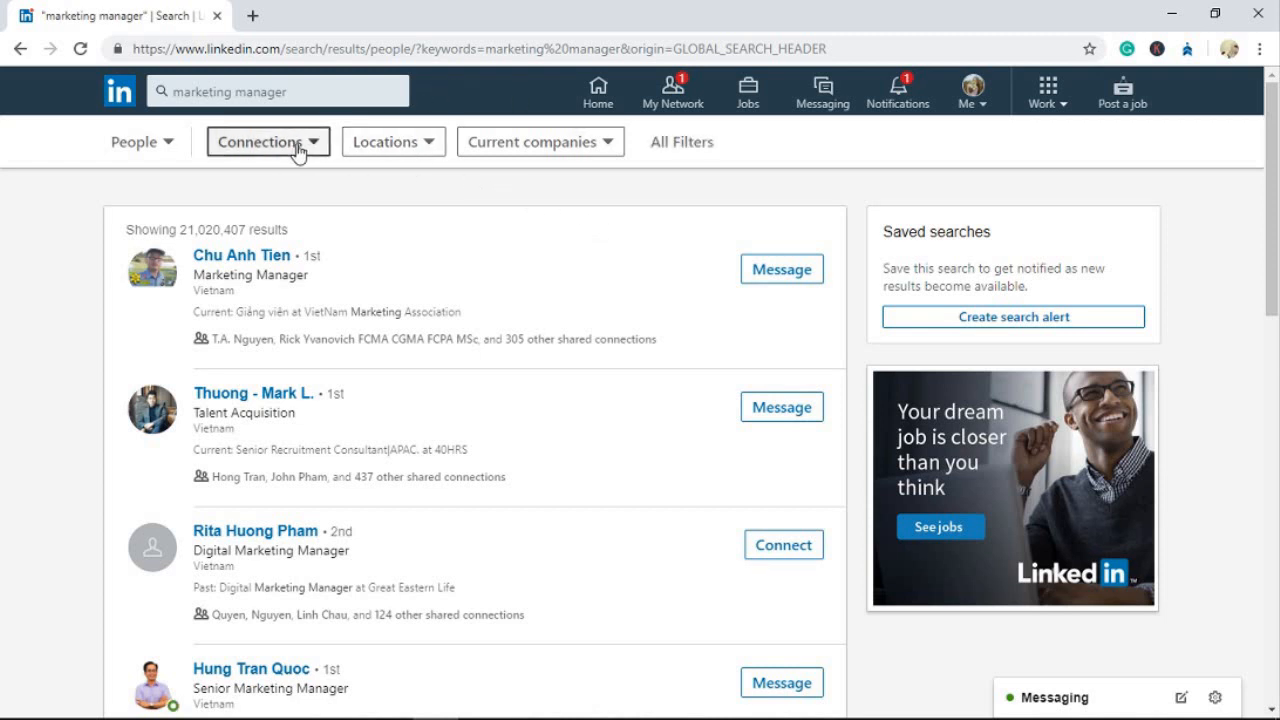
Filter the marketing manager people results to United States locations.
{"action": "left_click", "coordinate": [393, 141]}
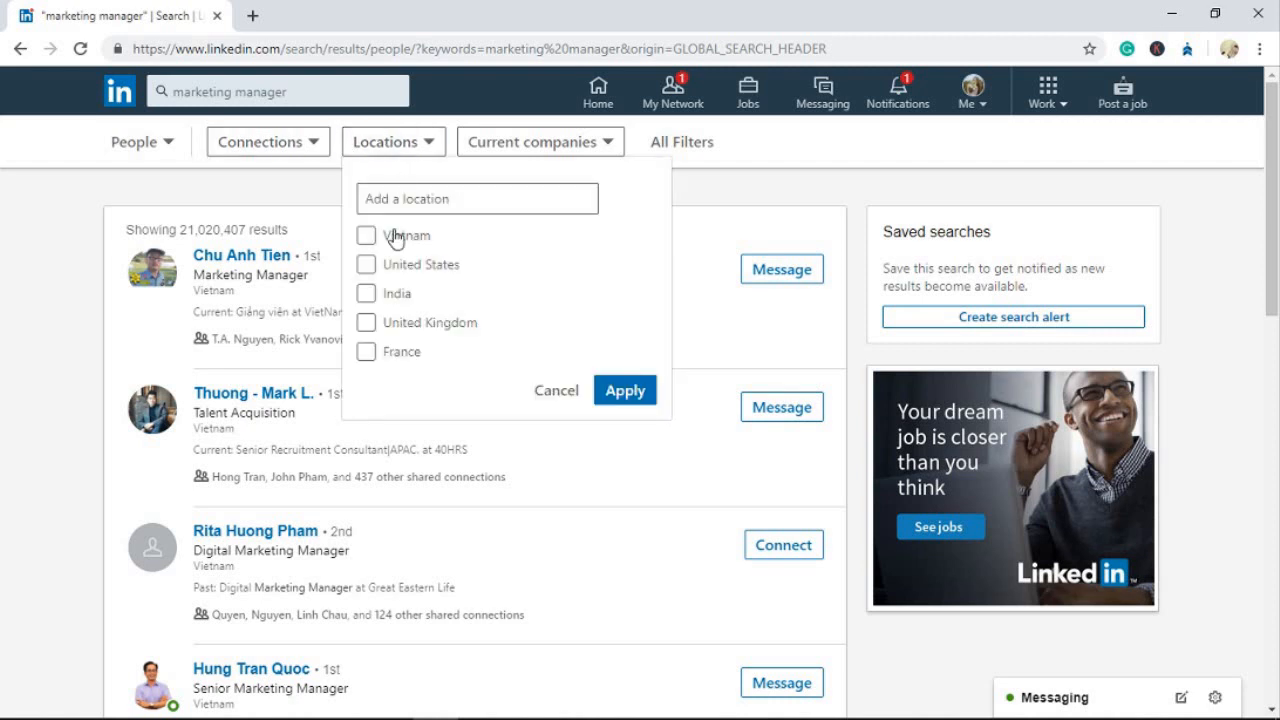
{"action": "left_click", "coordinate": [366, 264]}
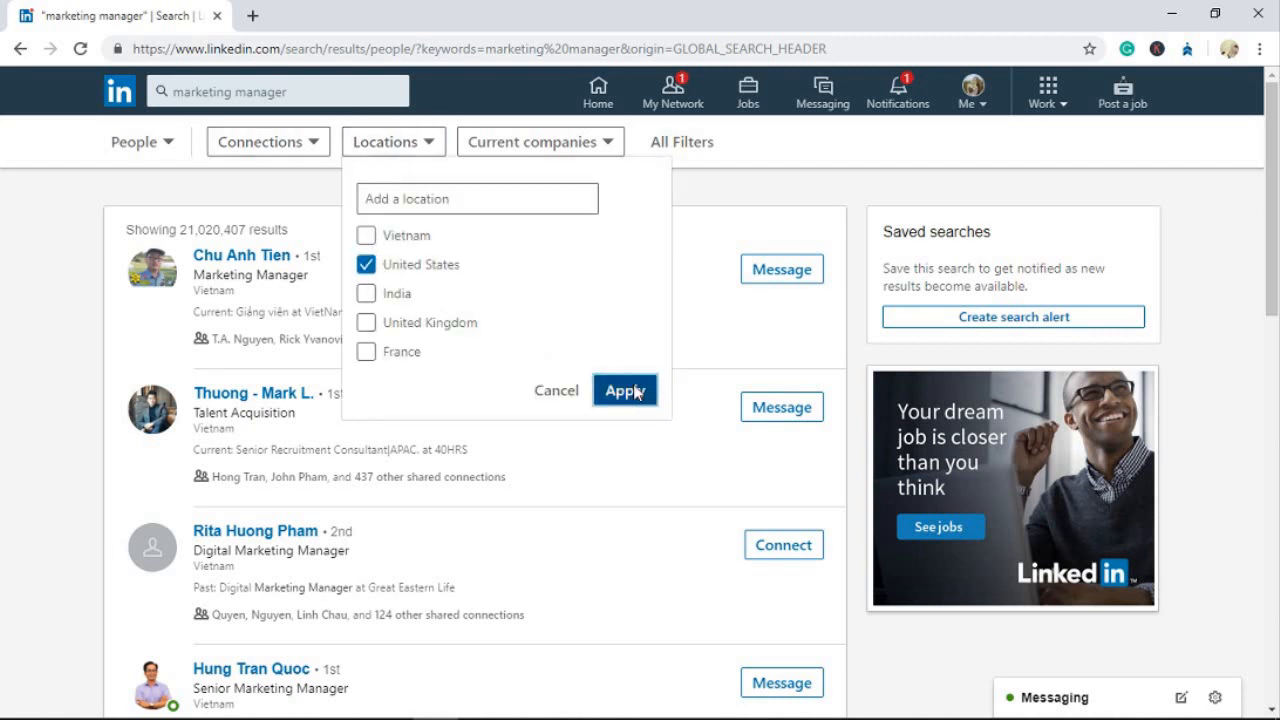
{"action": "left_click", "coordinate": [625, 390]}
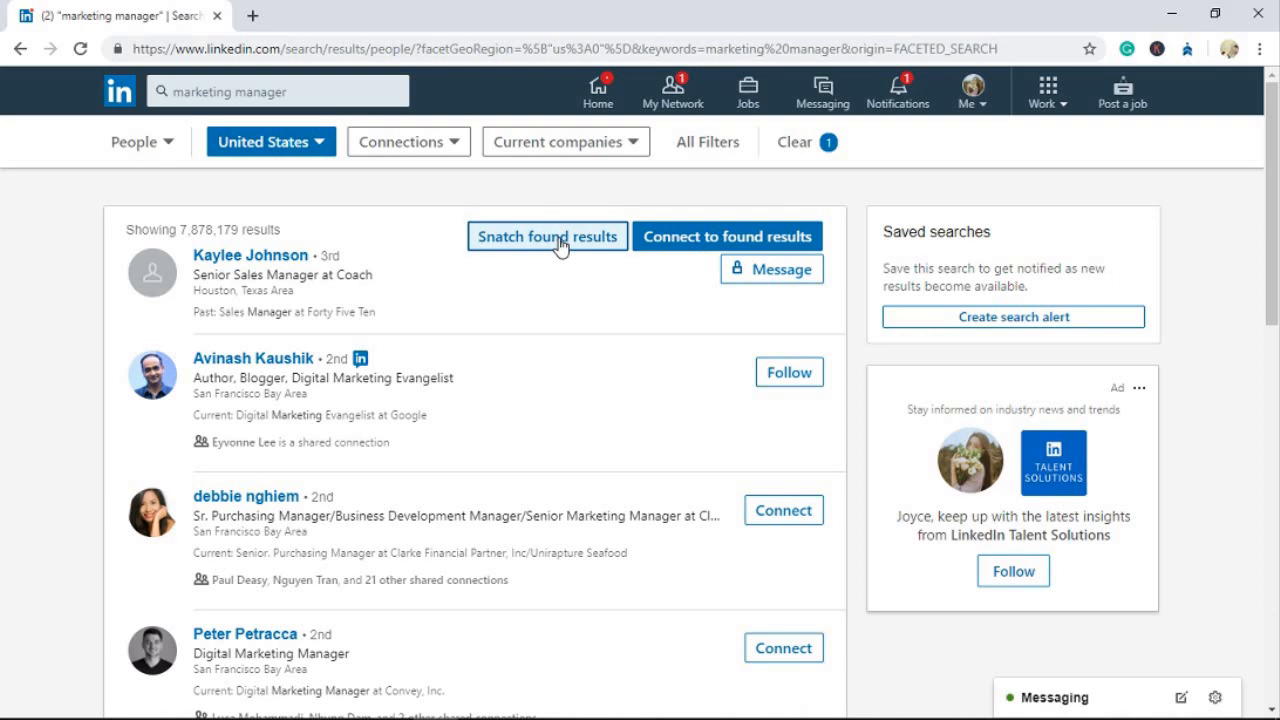
Set the Snatch profiles dialog to capture only the first 30 profiles.
{"action": "left_click", "coordinate": [546, 236]}
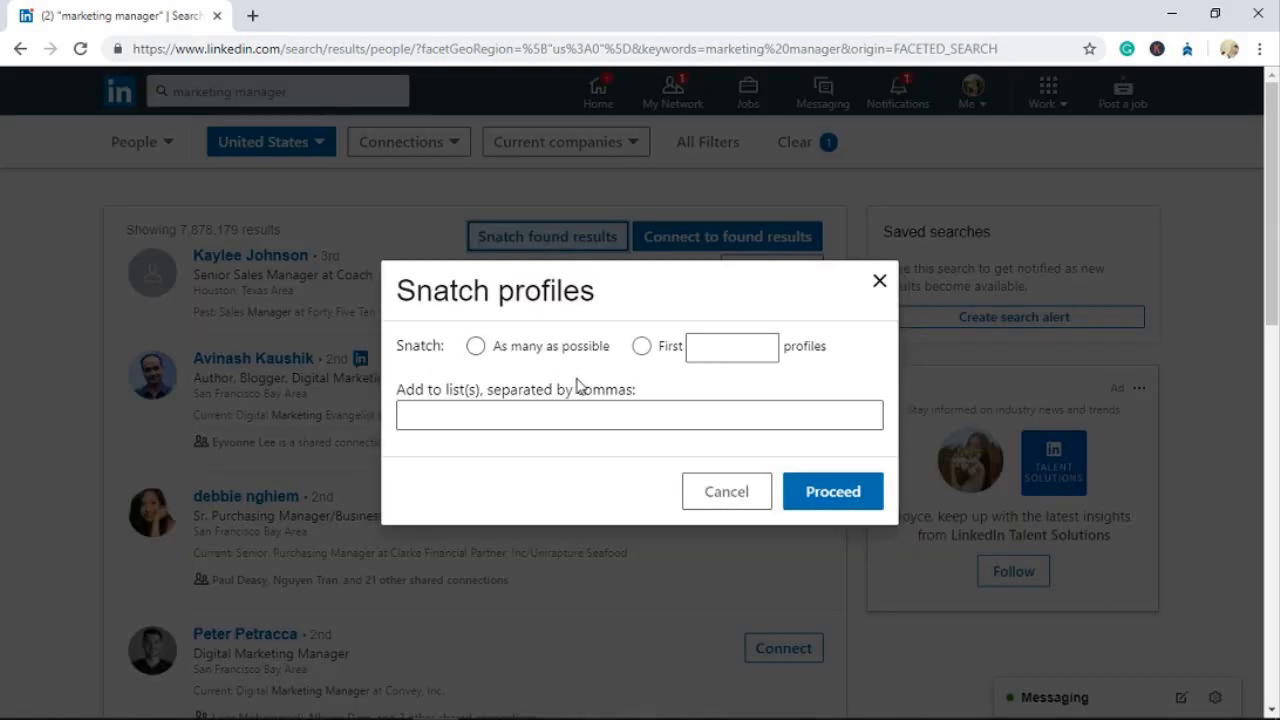
{"action": "mouse_move", "coordinate": [550, 370]}
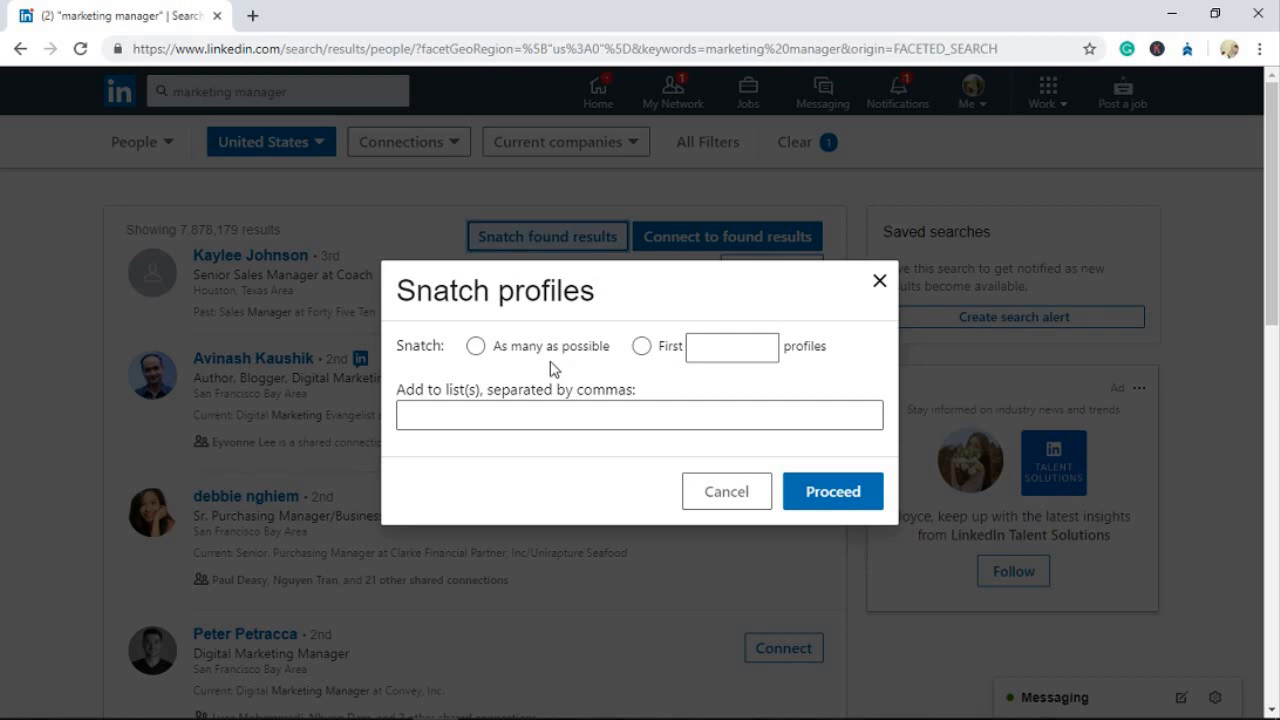
{"action": "mouse_move", "coordinate": [545, 367]}
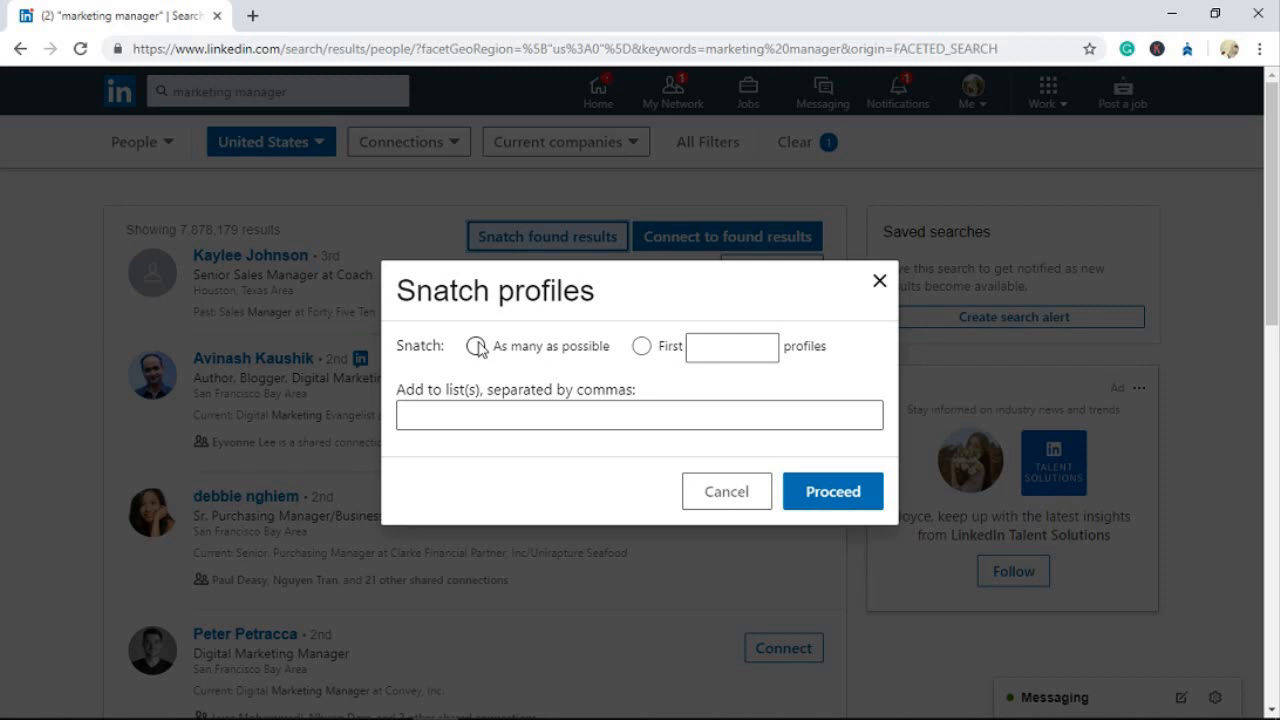
{"action": "left_click", "coordinate": [475, 346]}
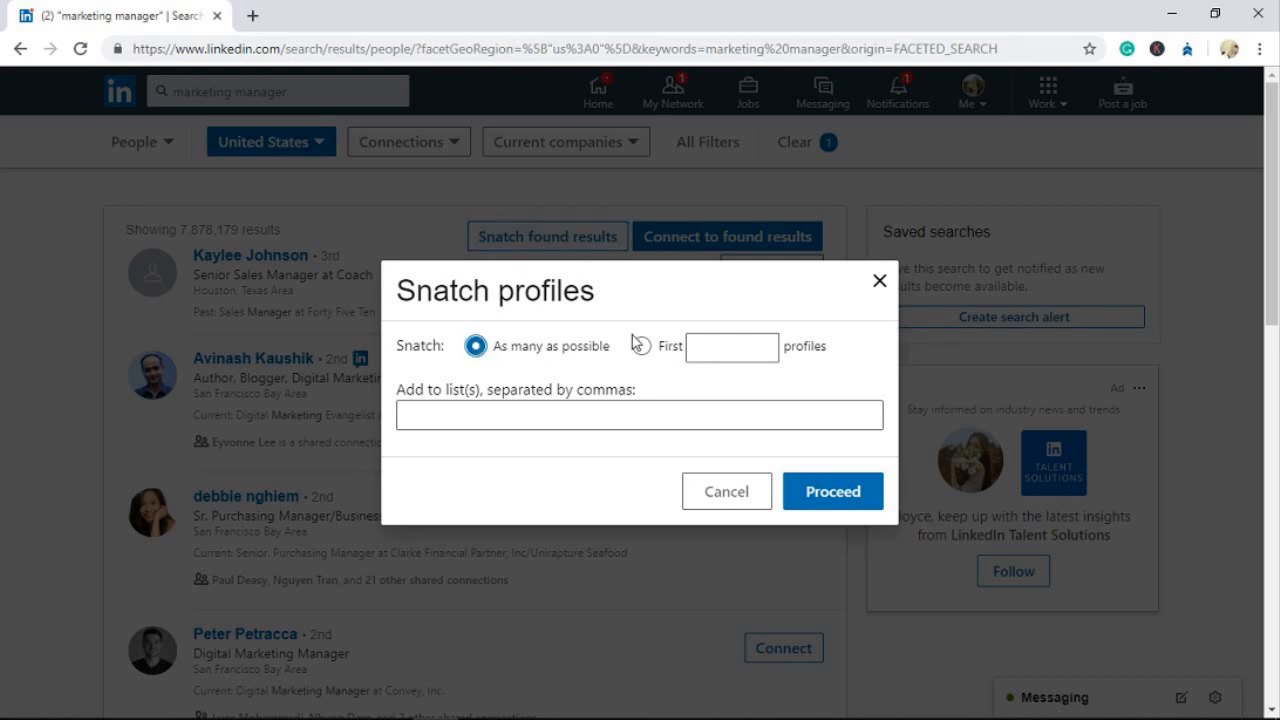
{"action": "mouse_move", "coordinate": [641, 347]}
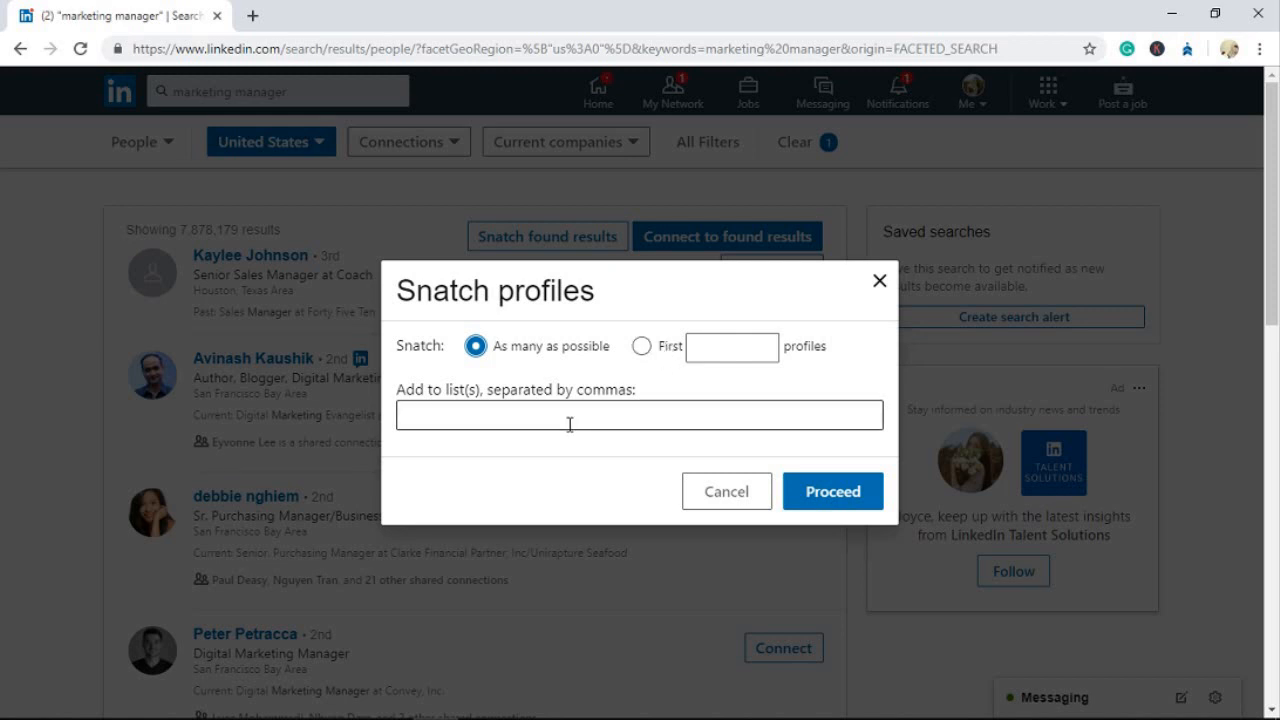
{"action": "mouse_move", "coordinate": [712, 403]}
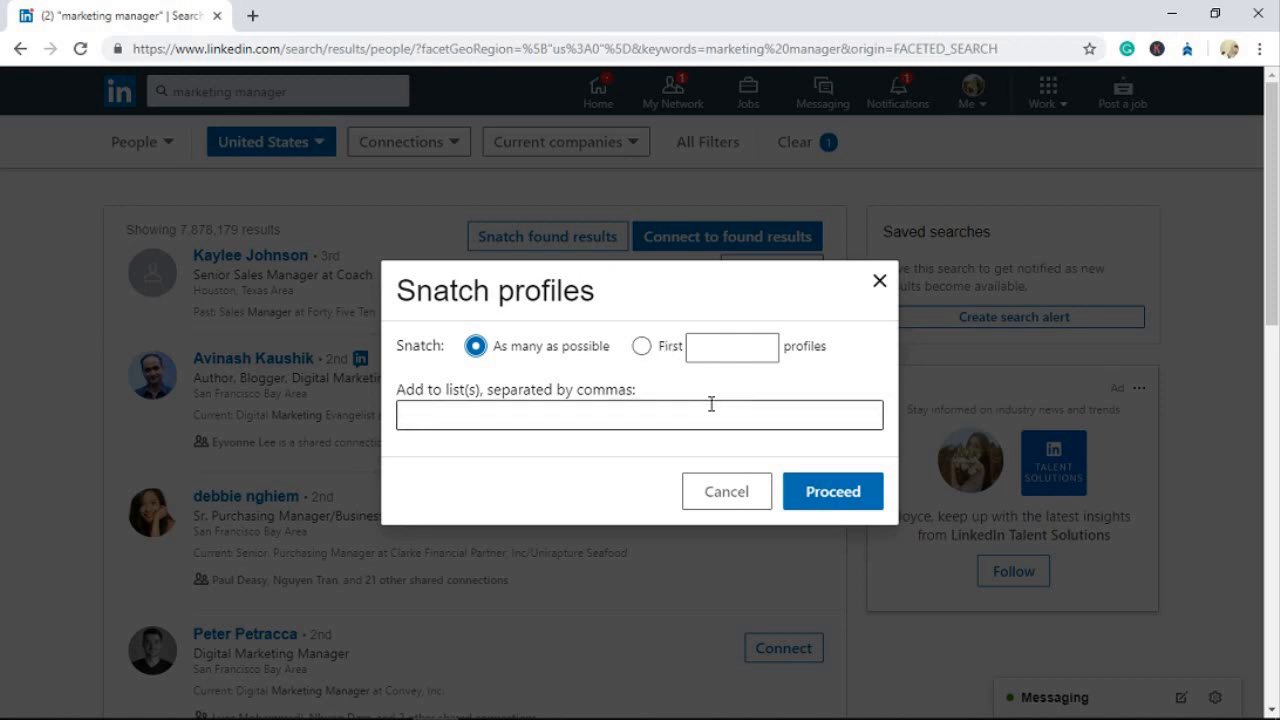
{"action": "mouse_move", "coordinate": [732, 347]}
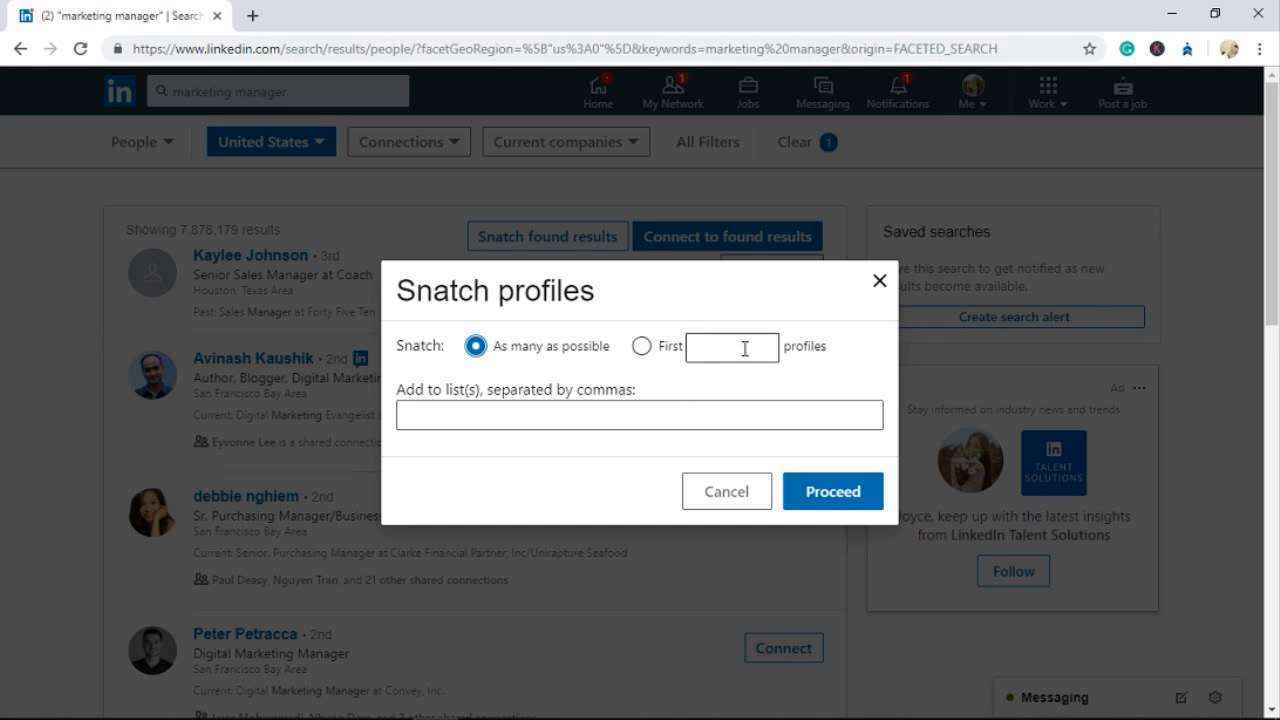
{"action": "left_click", "coordinate": [732, 347]}
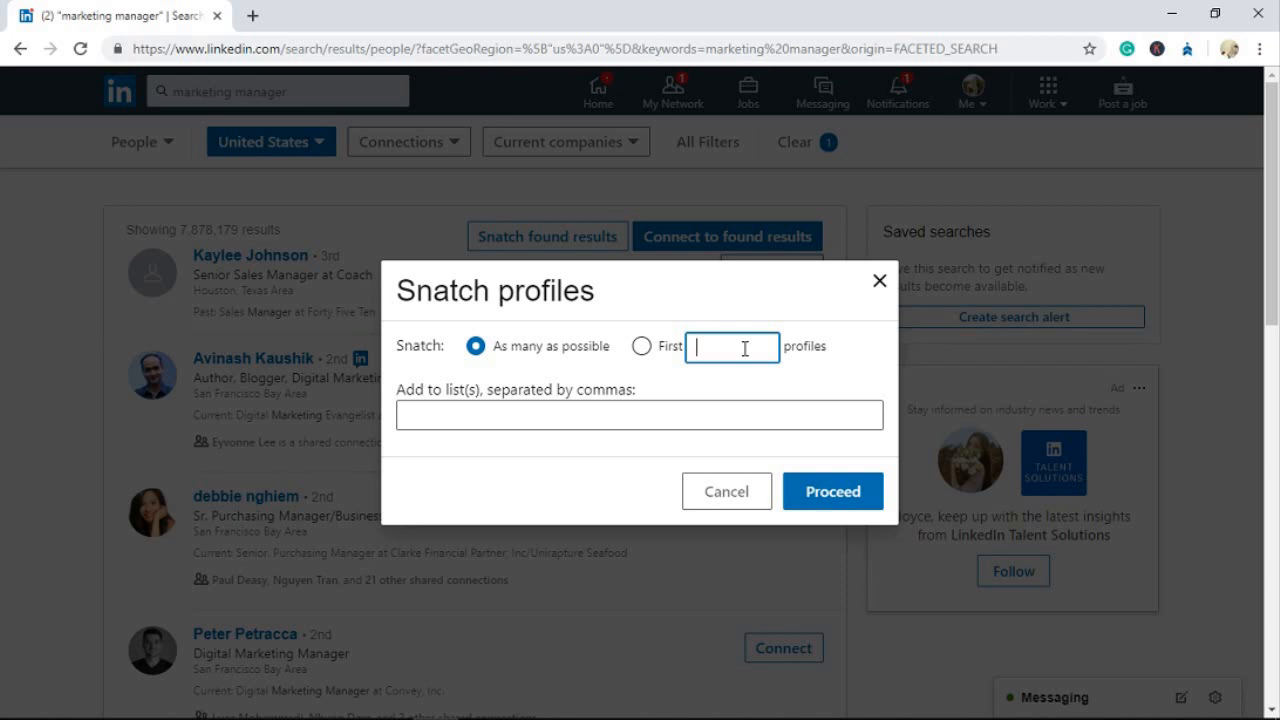
{"action": "type", "text": "30"}
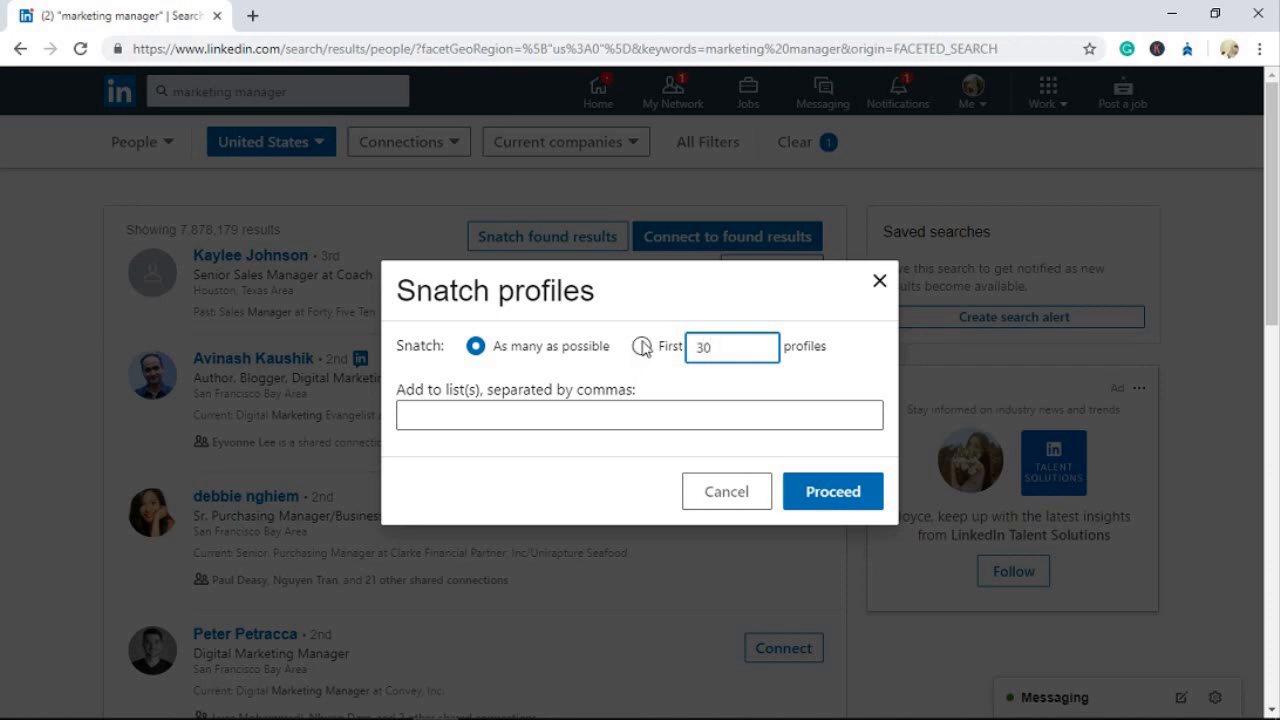
{"action": "left_click", "coordinate": [642, 345]}
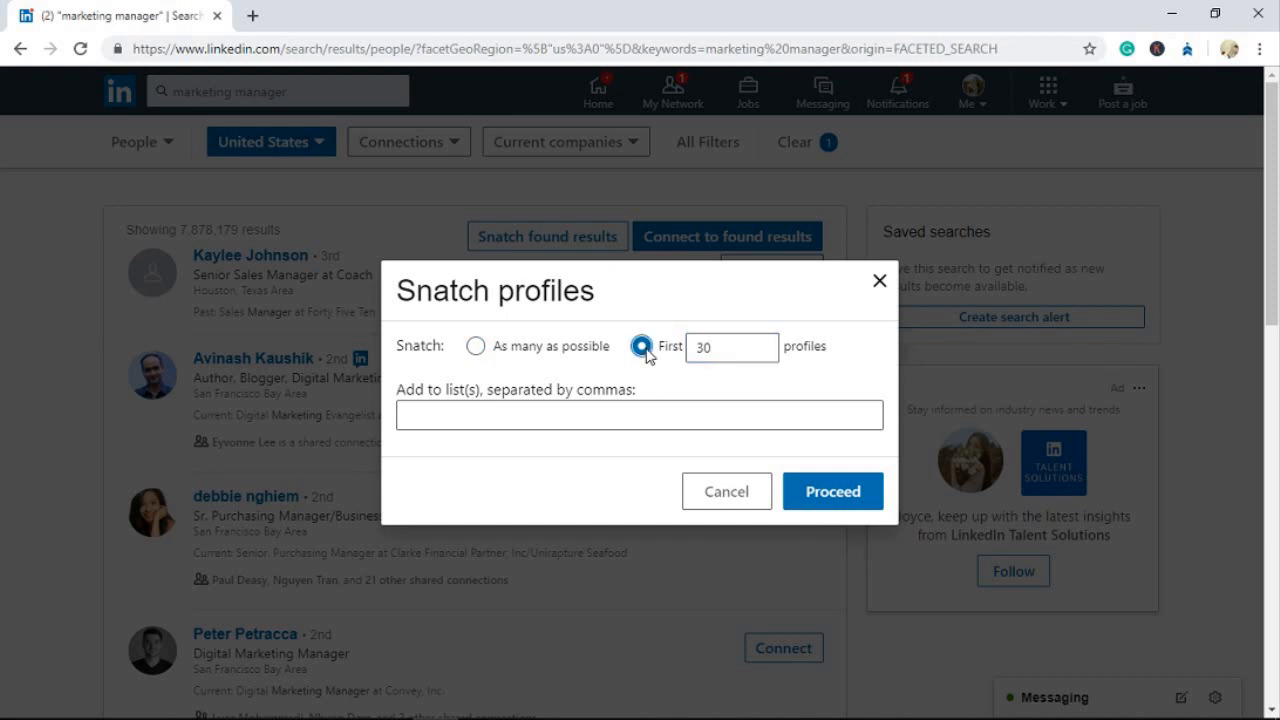
{"action": "left_click", "coordinate": [639, 414]}
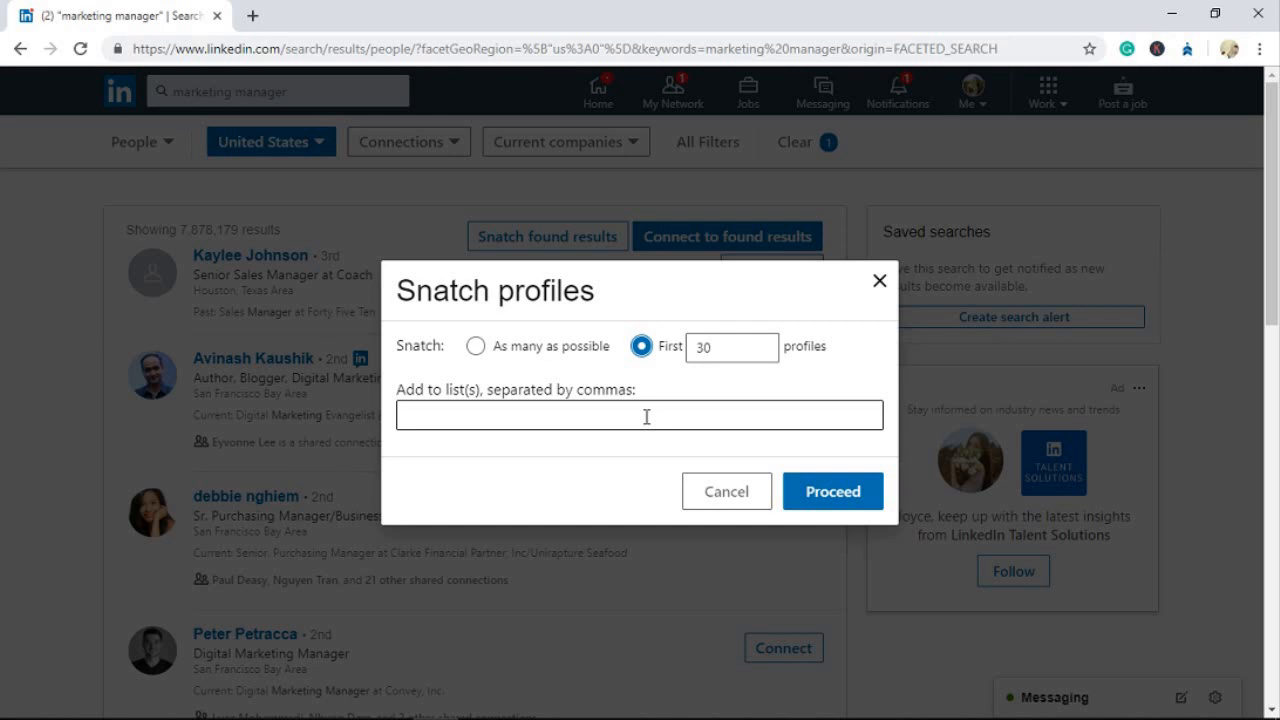
Name the snatch list 'marketing managers in US'.
{"action": "left_click", "coordinate": [639, 415]}
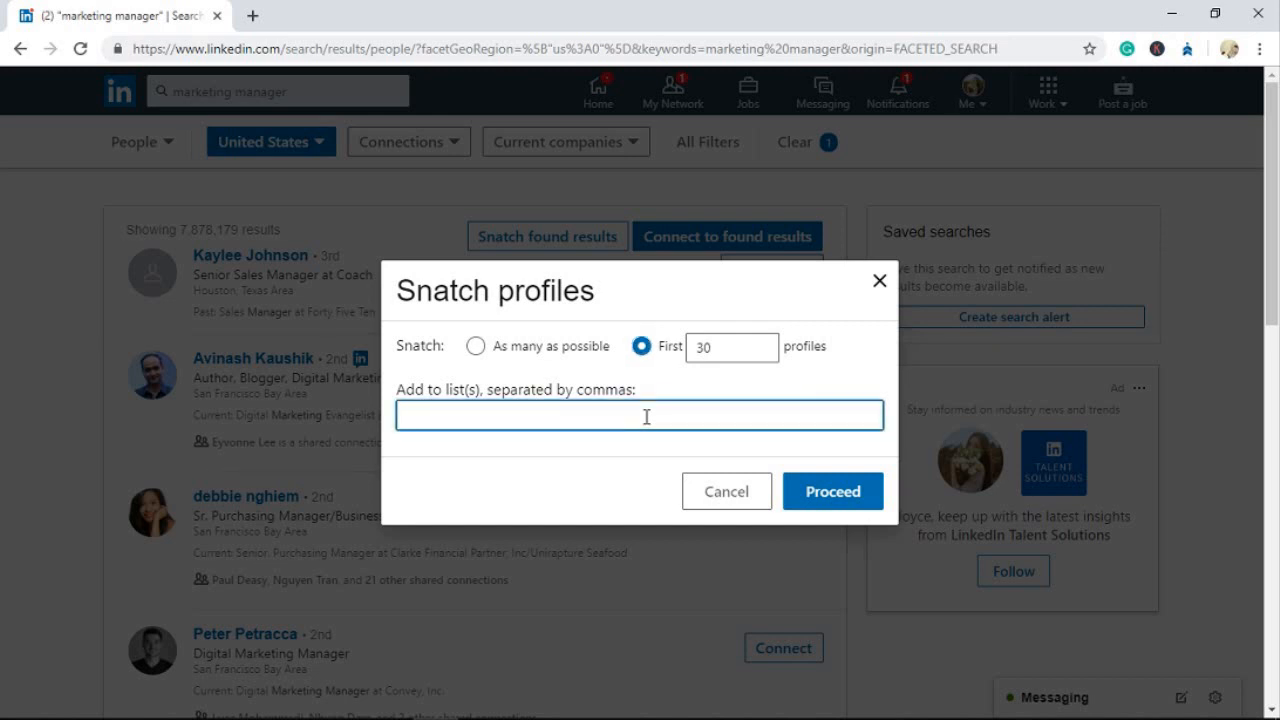
{"action": "type", "text": "marketing"}
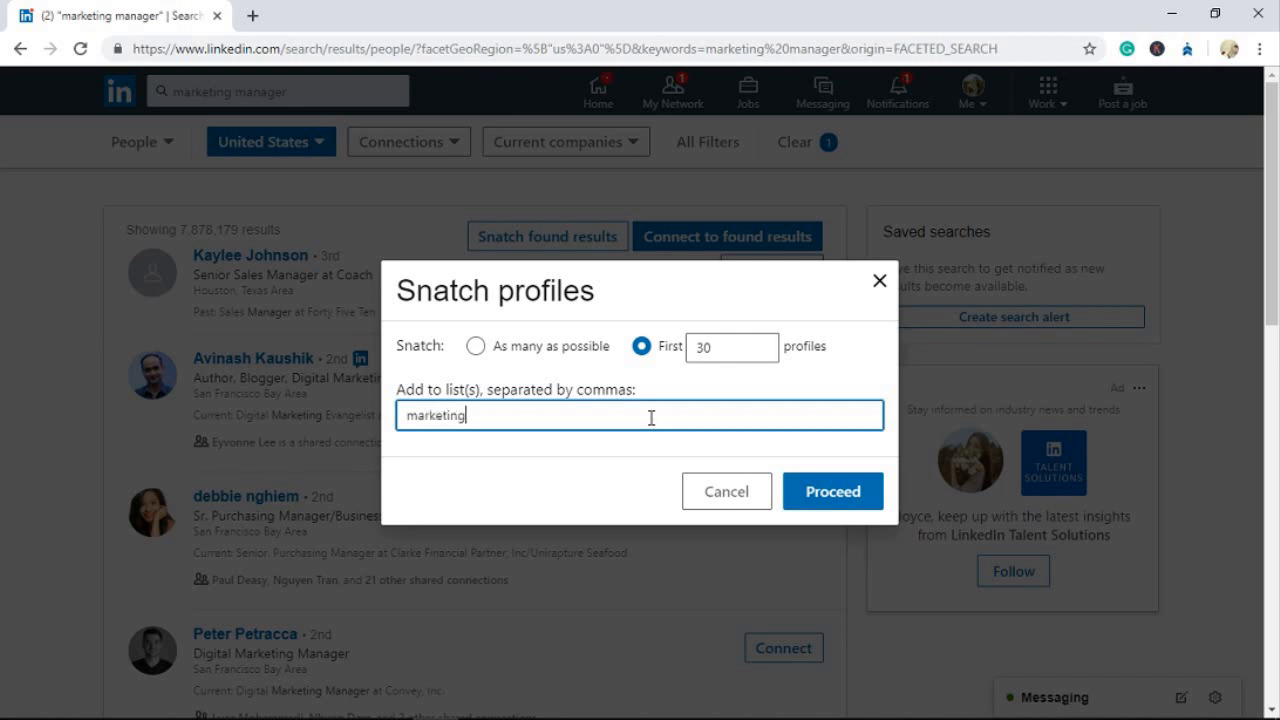
{"action": "type", "text": "man"}
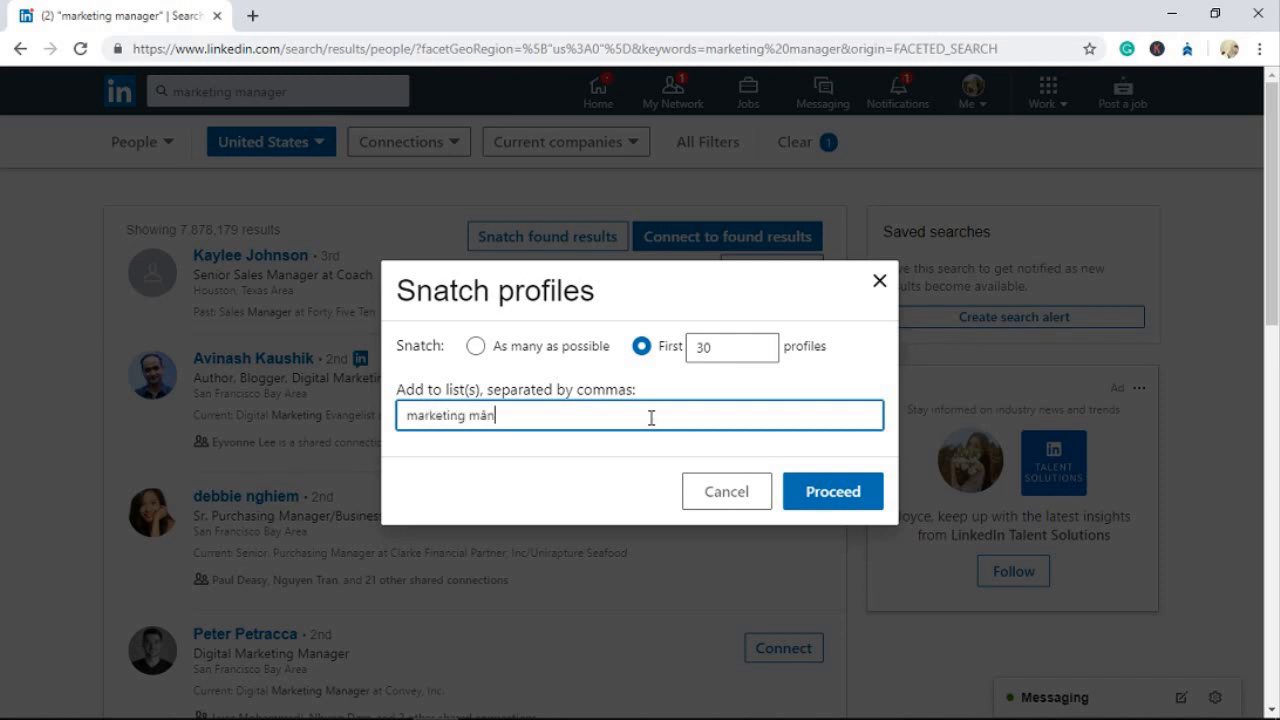
{"action": "type", "text": "agers"}
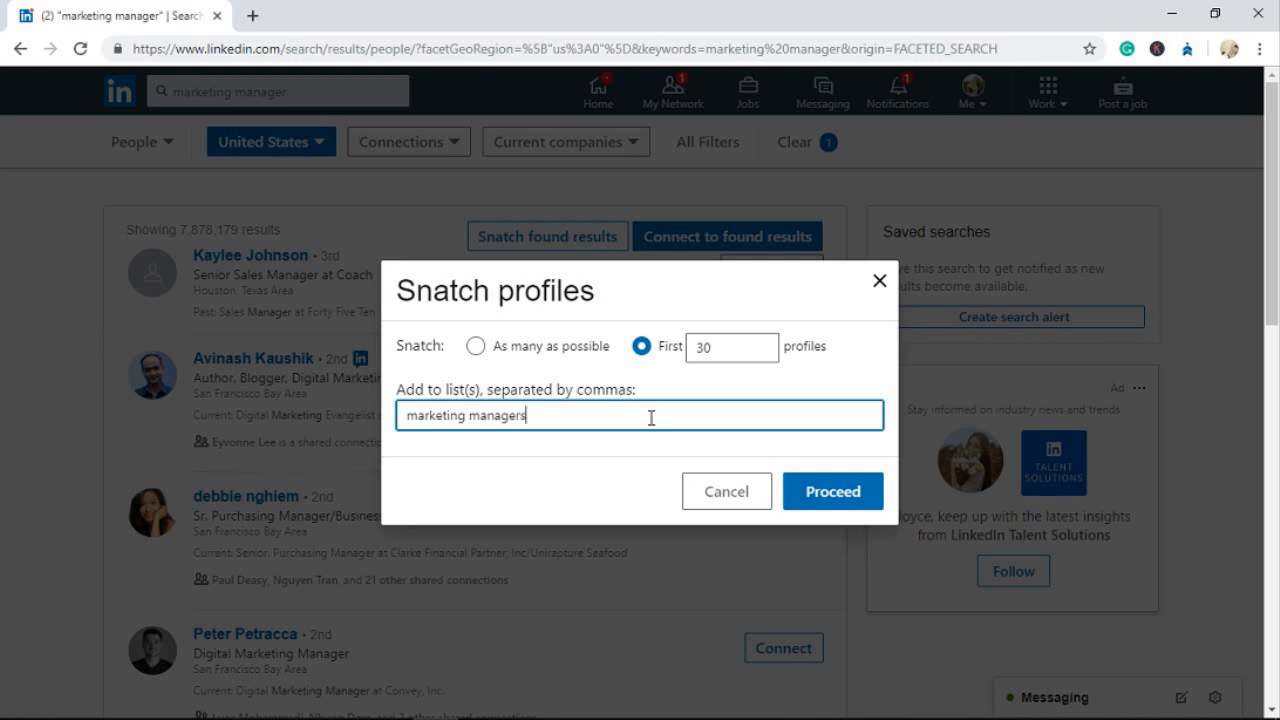
{"action": "type", "text": "in U"}
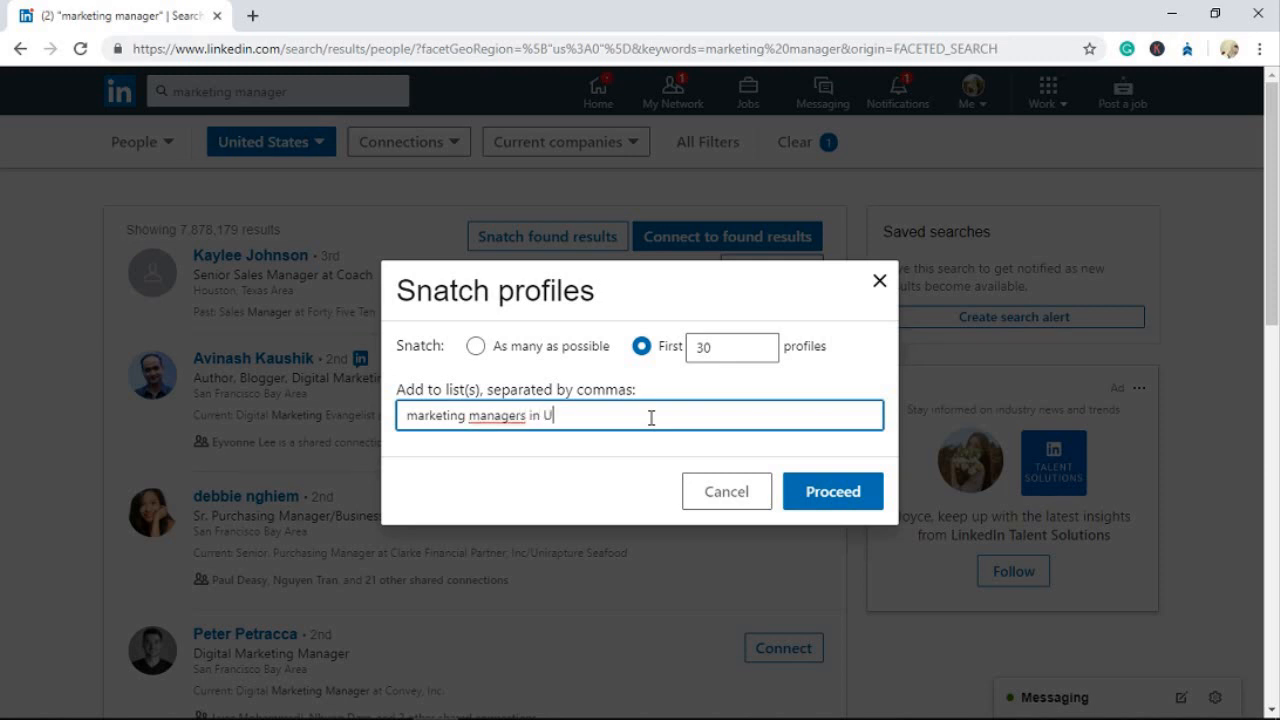
{"action": "type", "text": "S"}
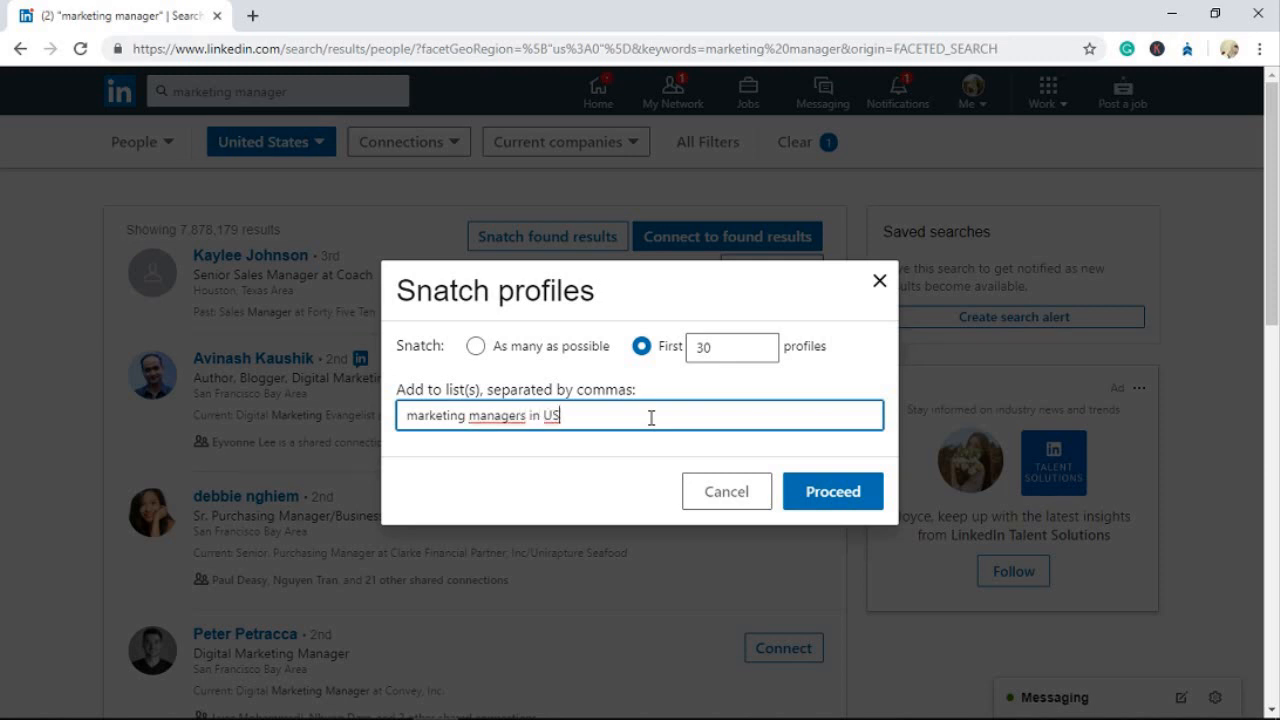
{"action": "mouse_move", "coordinate": [840, 451]}
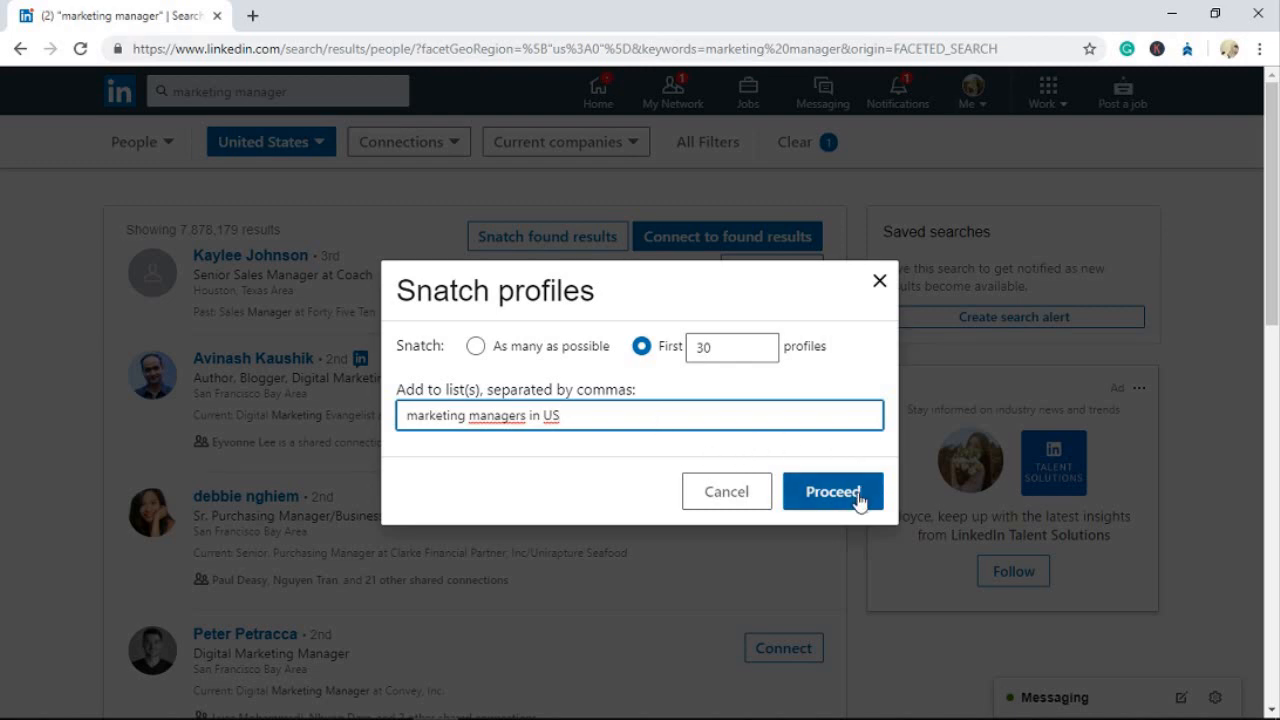
Run the profile snatch across result pages and dismiss the completion alert.
{"action": "left_click", "coordinate": [833, 491]}
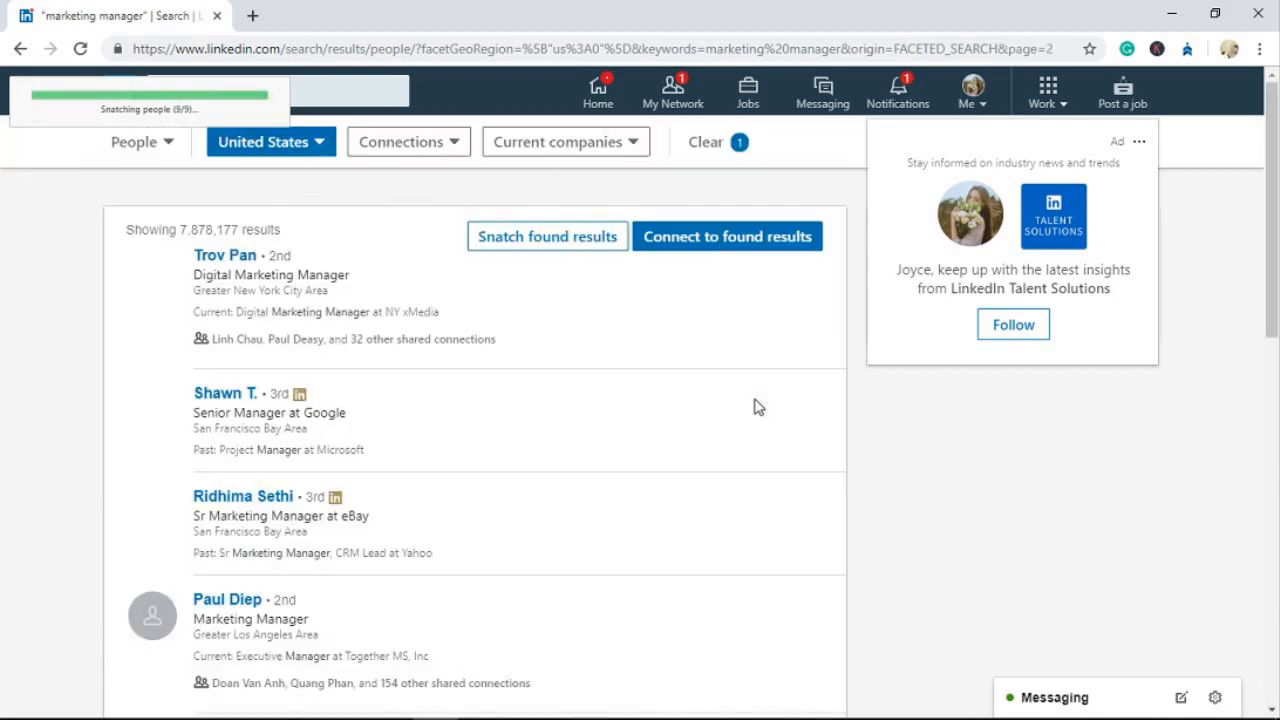
{"action": "scroll", "scroll_direction": "down", "scroll_amount": 3}
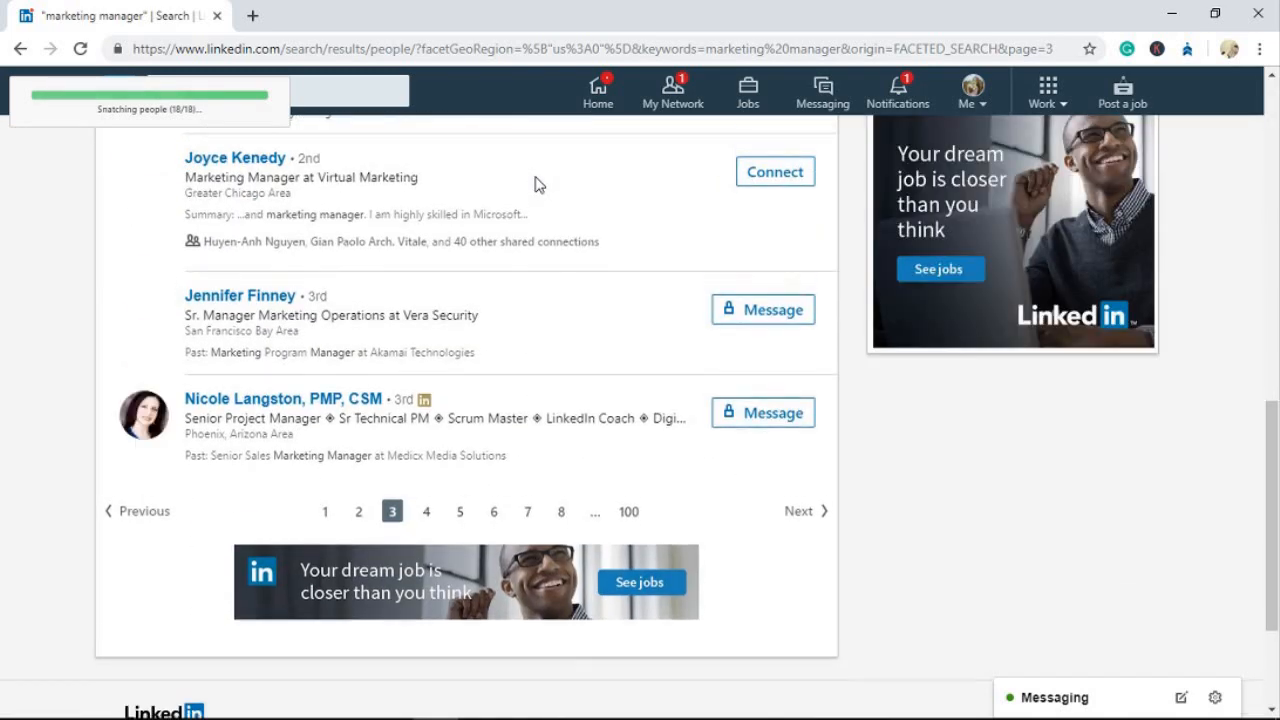
{"action": "scroll", "scroll_direction": "down", "scroll_amount": 3}
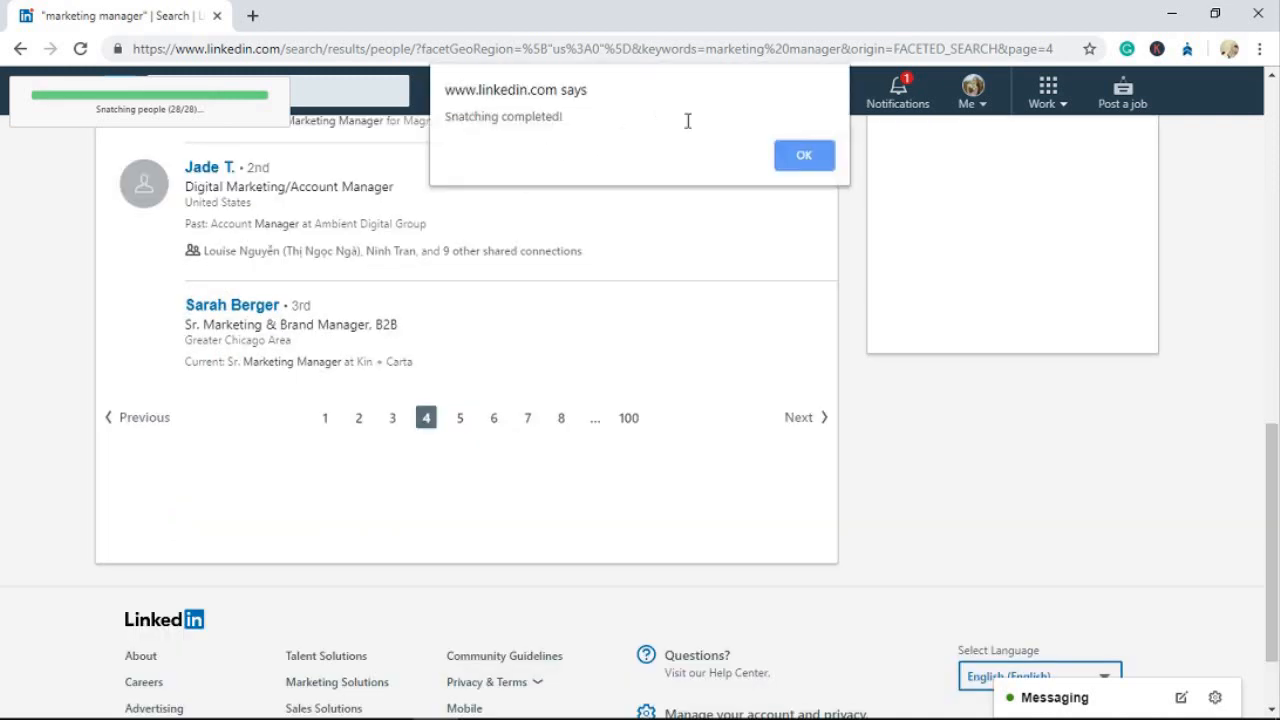
{"action": "left_click", "coordinate": [803, 155]}
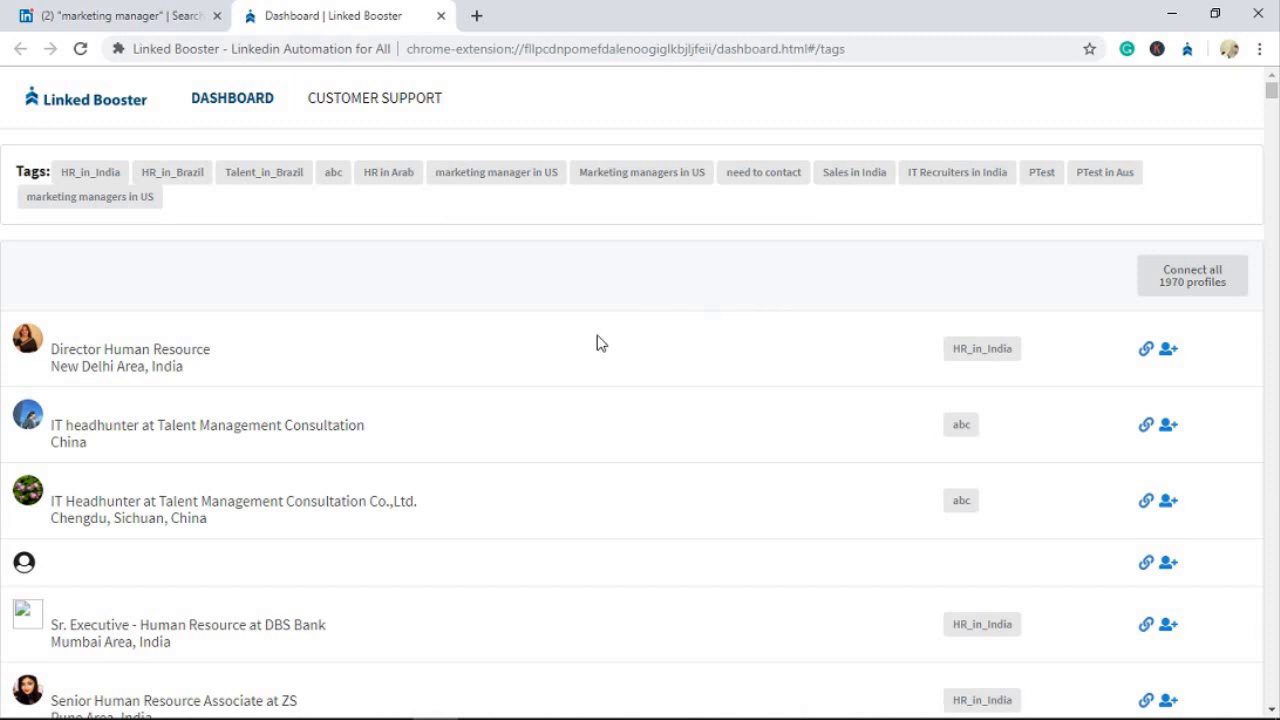
Filter the Linked Booster dashboard to the 'marketing managers in US' tag and browse its profiles.
{"action": "left_click", "coordinate": [89, 196]}
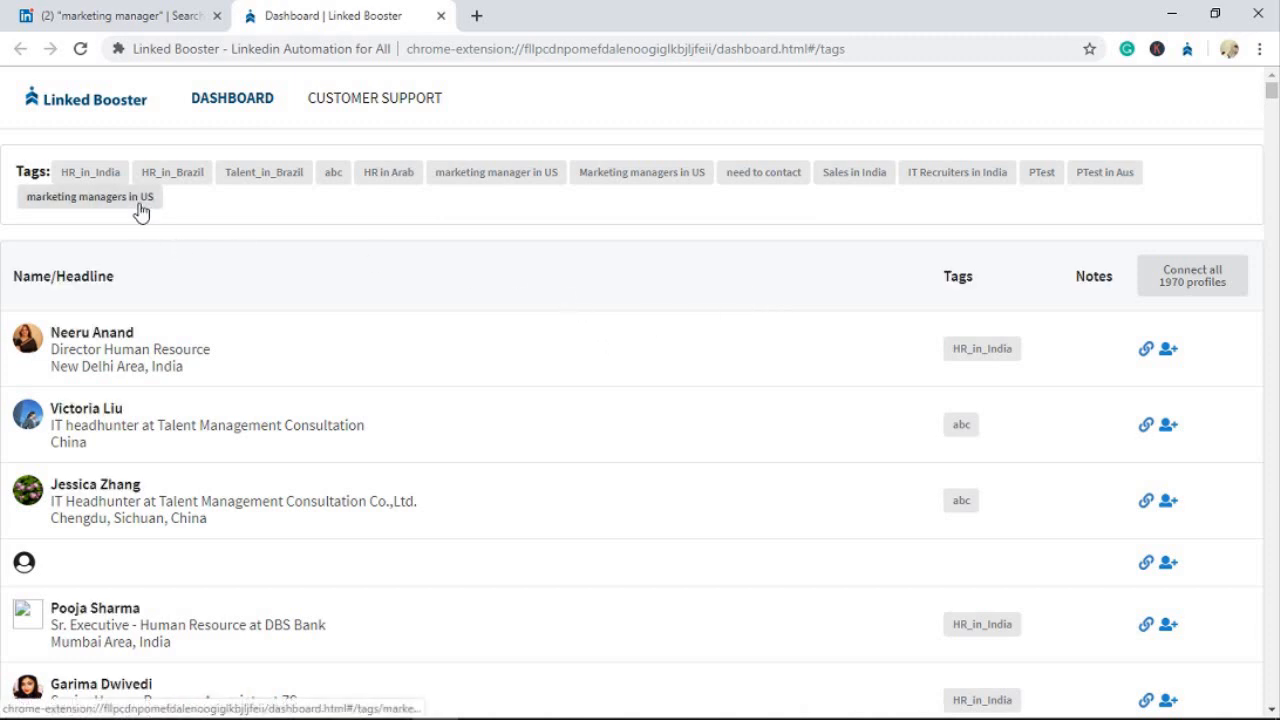
{"action": "left_click", "coordinate": [89, 196]}
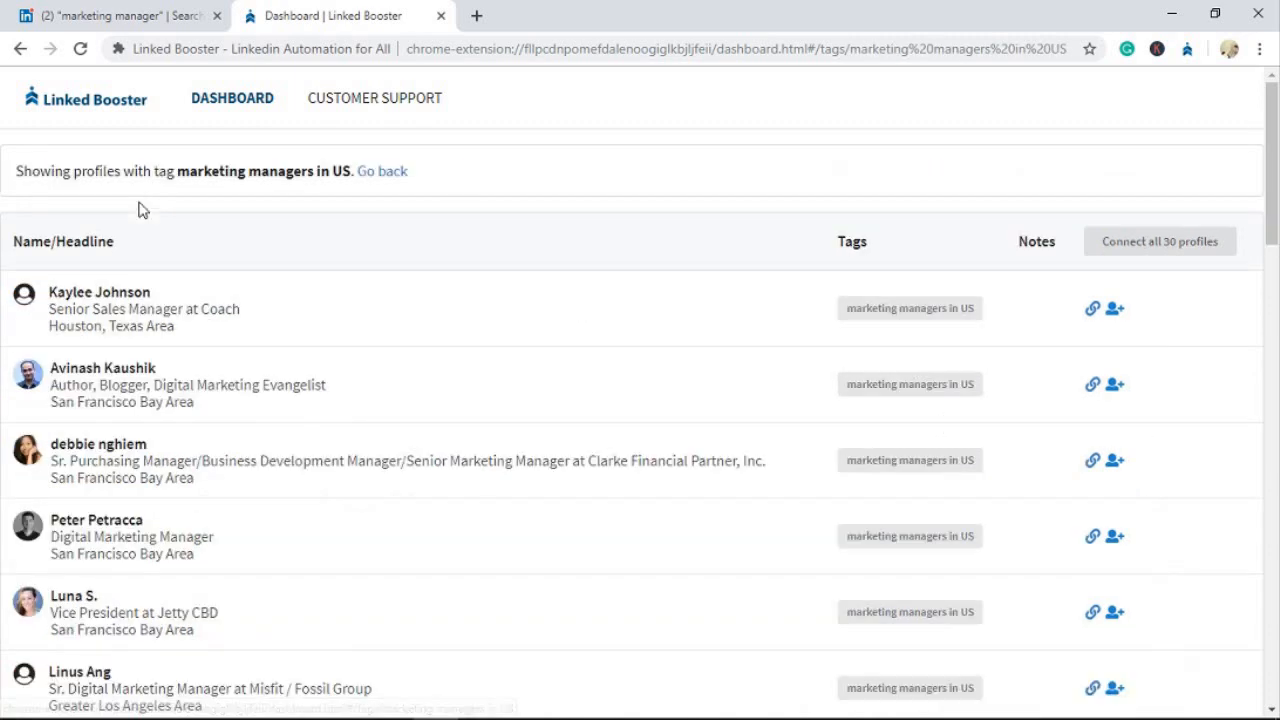
{"action": "scroll", "scroll_direction": "down", "scroll_amount": 3}
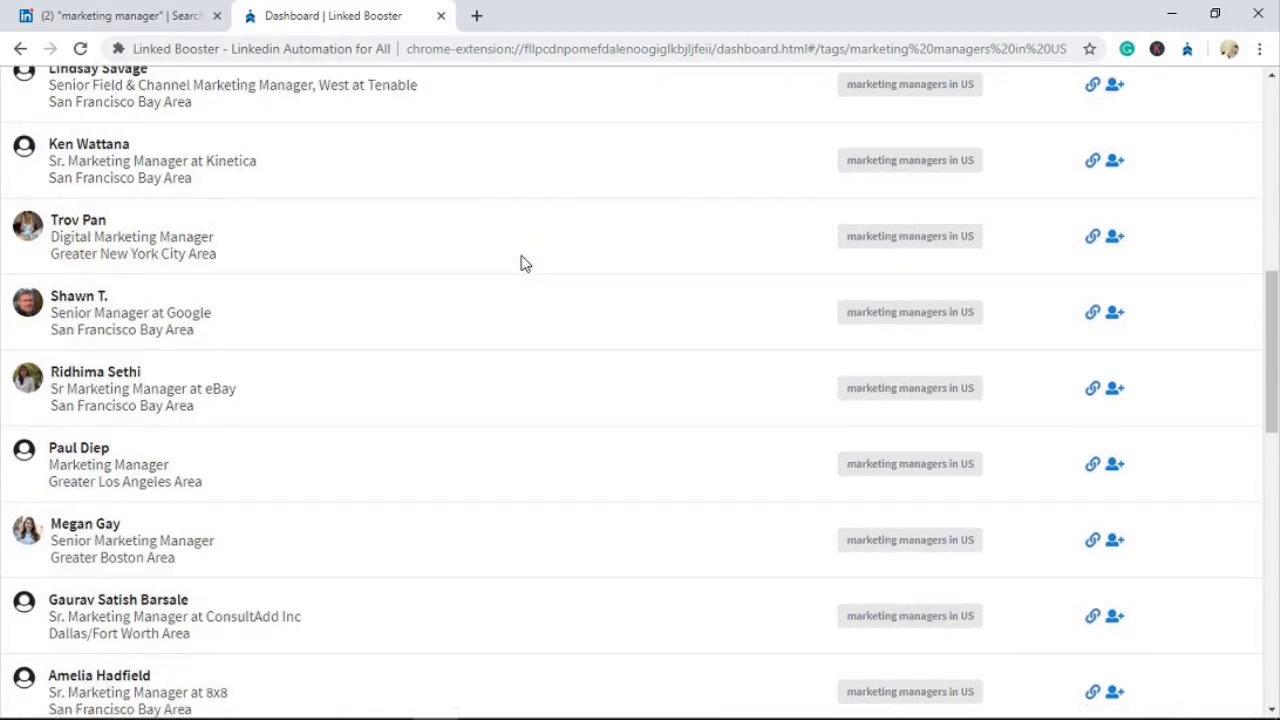